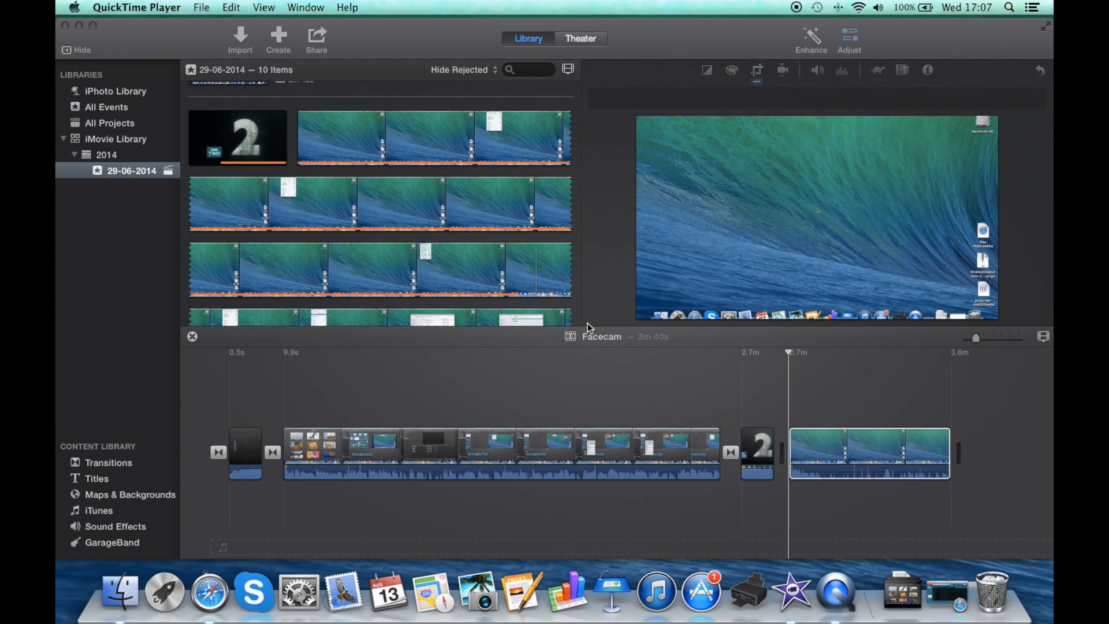
# Step: Select the final clip of the Facecam project in the timeline
pyautogui.click(869, 455)
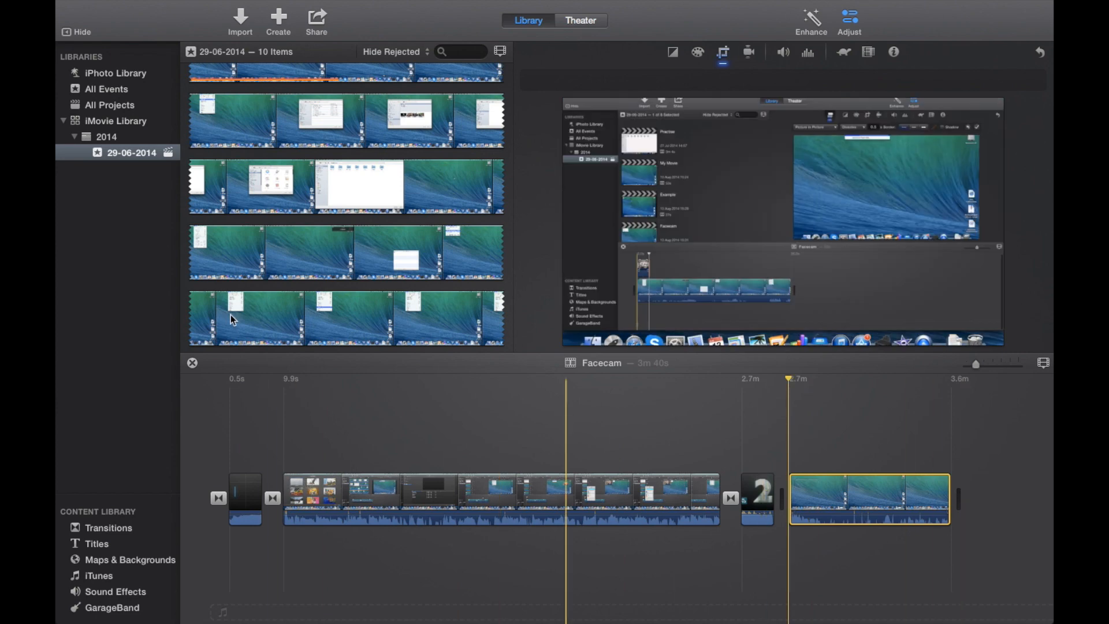
pyautogui.click(316, 17)
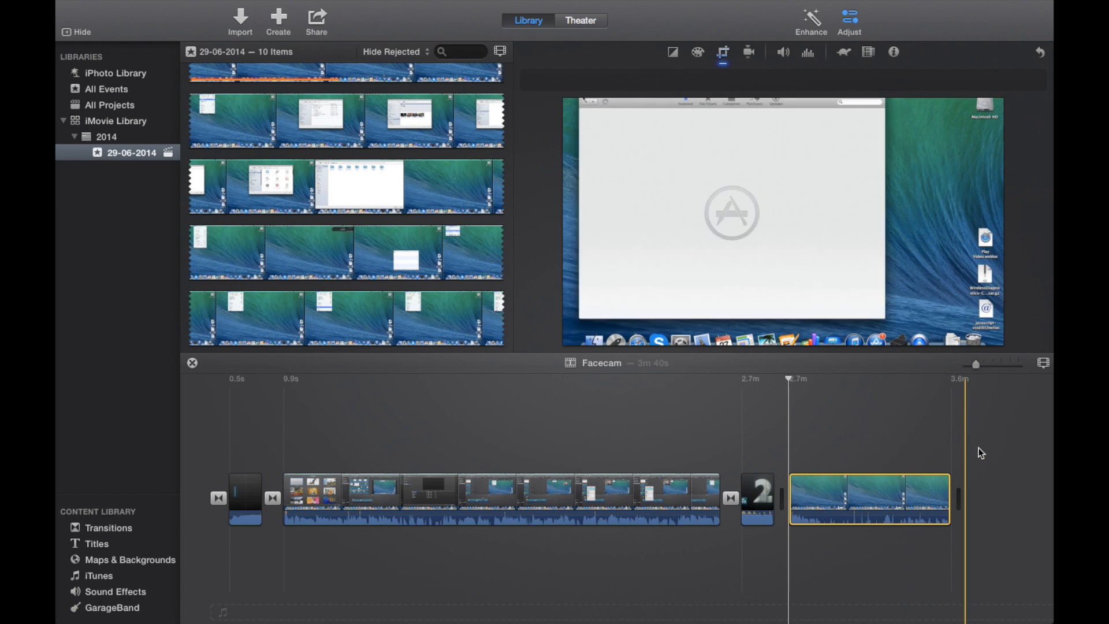
pyautogui.click(235, 396)
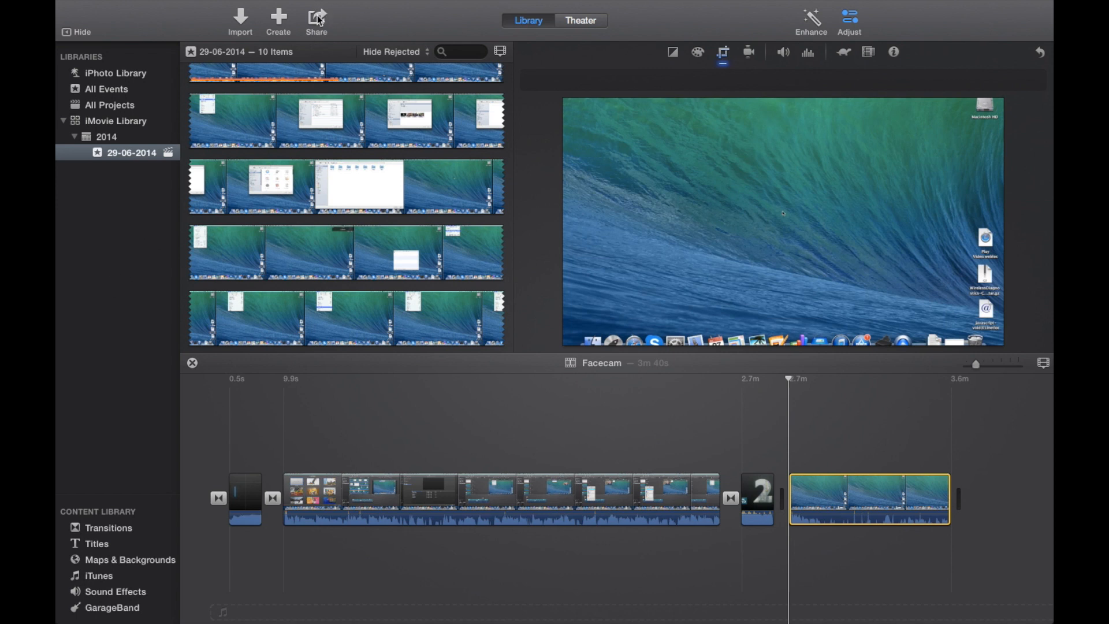
# Step: From the Share menu in the toolbar, choose File to export the movie
pyautogui.click(317, 17)
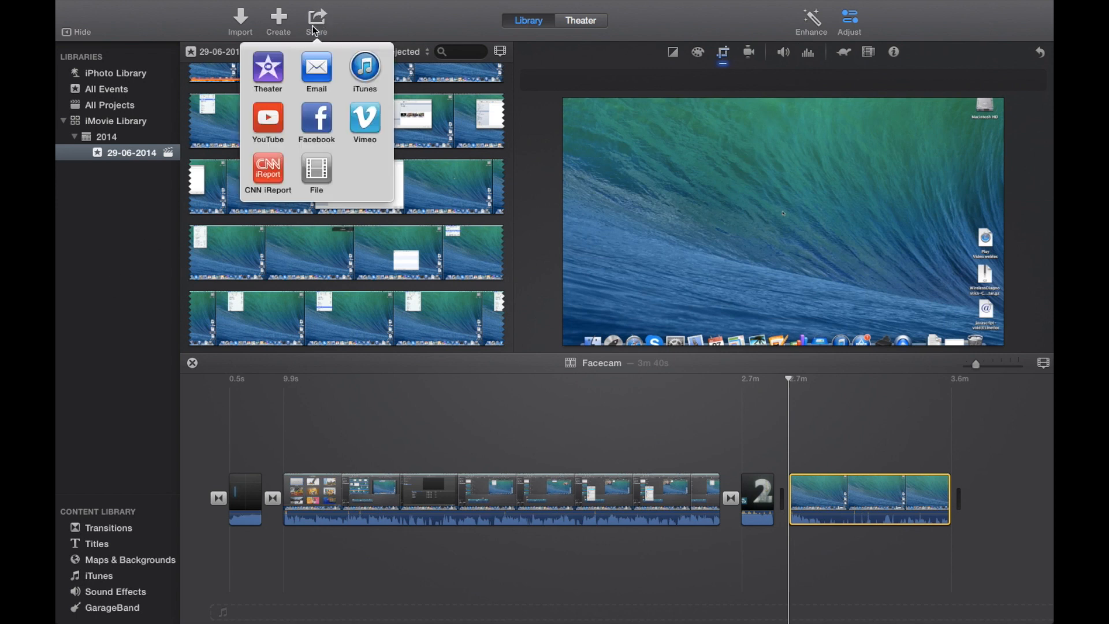
pyautogui.click(314, 19)
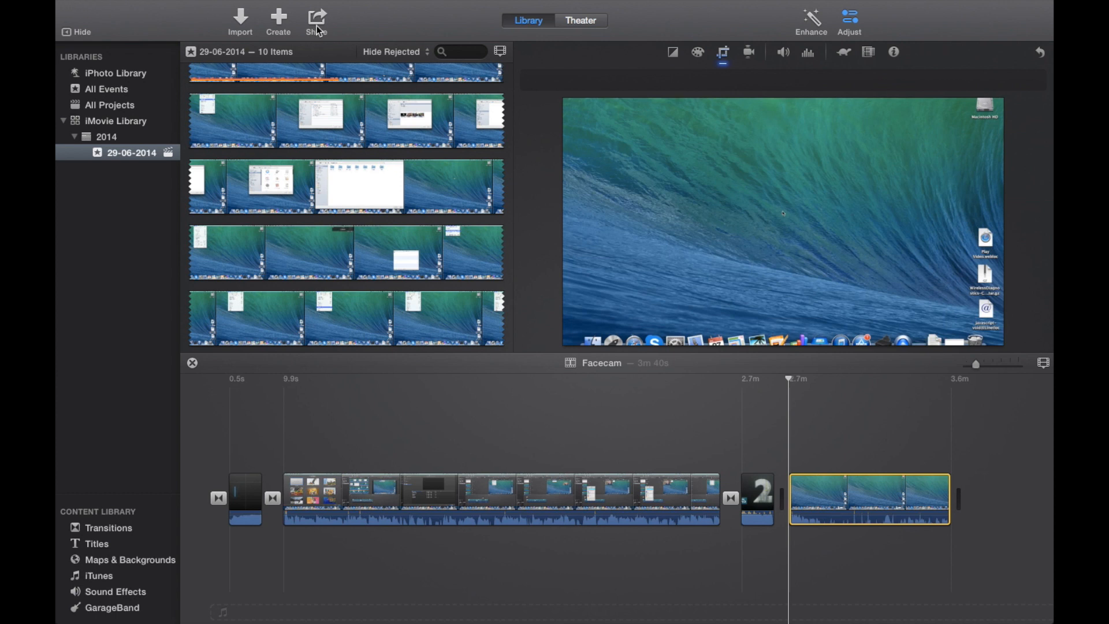
pyautogui.click(315, 17)
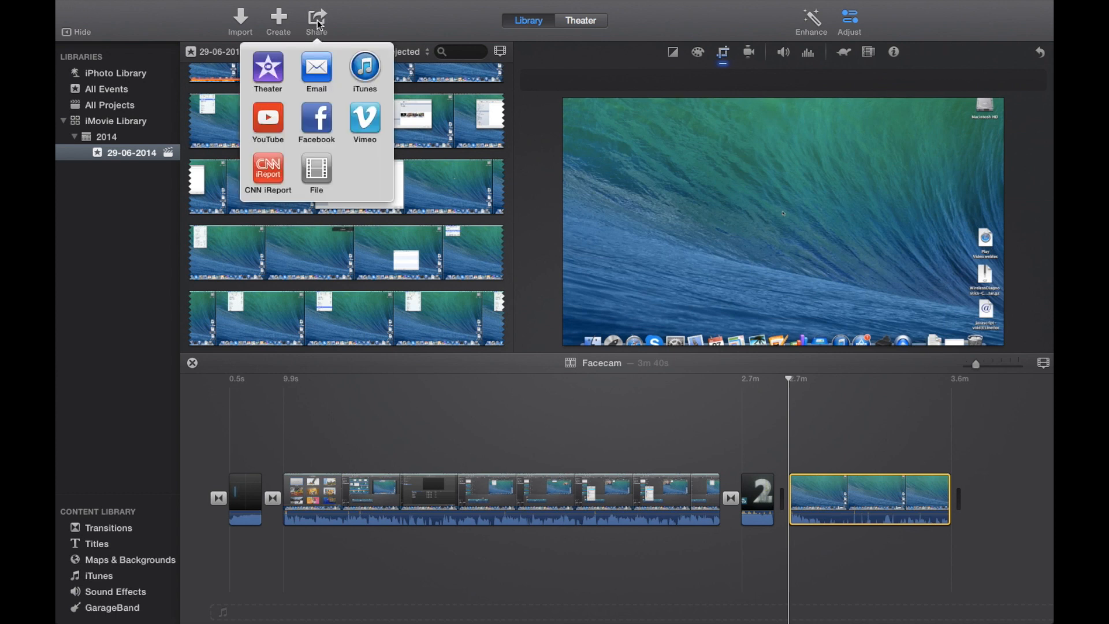
pyautogui.moveTo(184, 116)
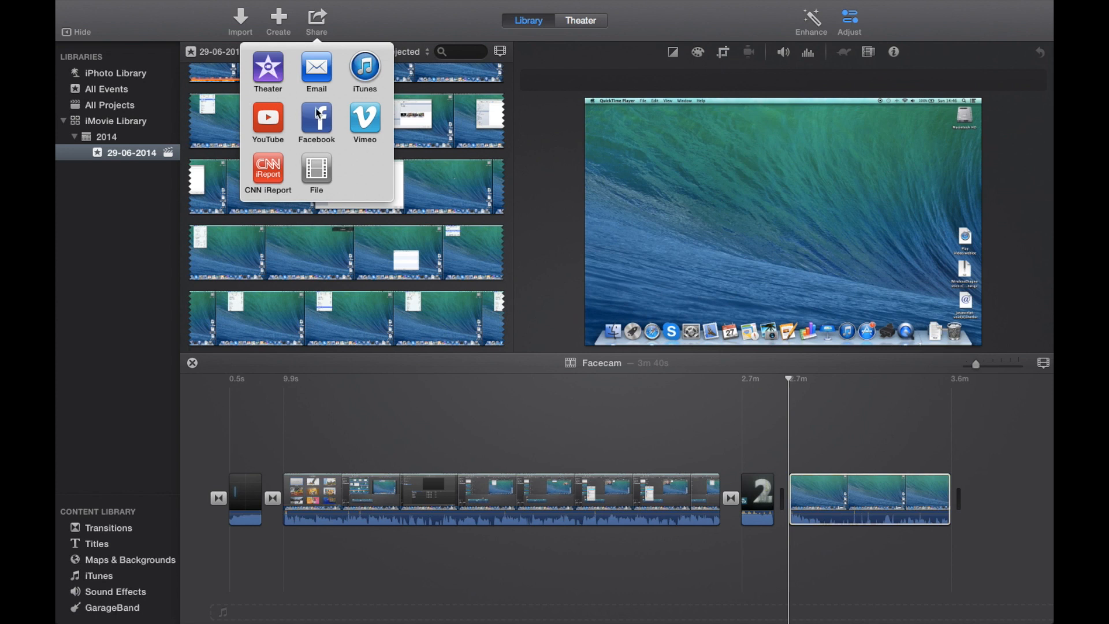
pyautogui.moveTo(250, 88)
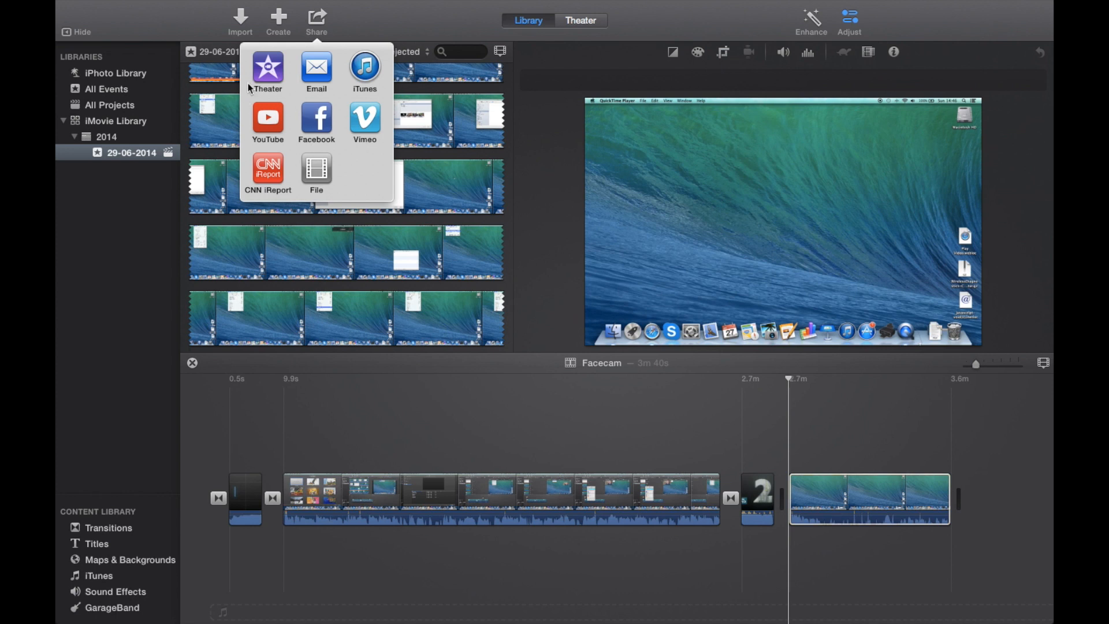
pyautogui.moveTo(260, 47)
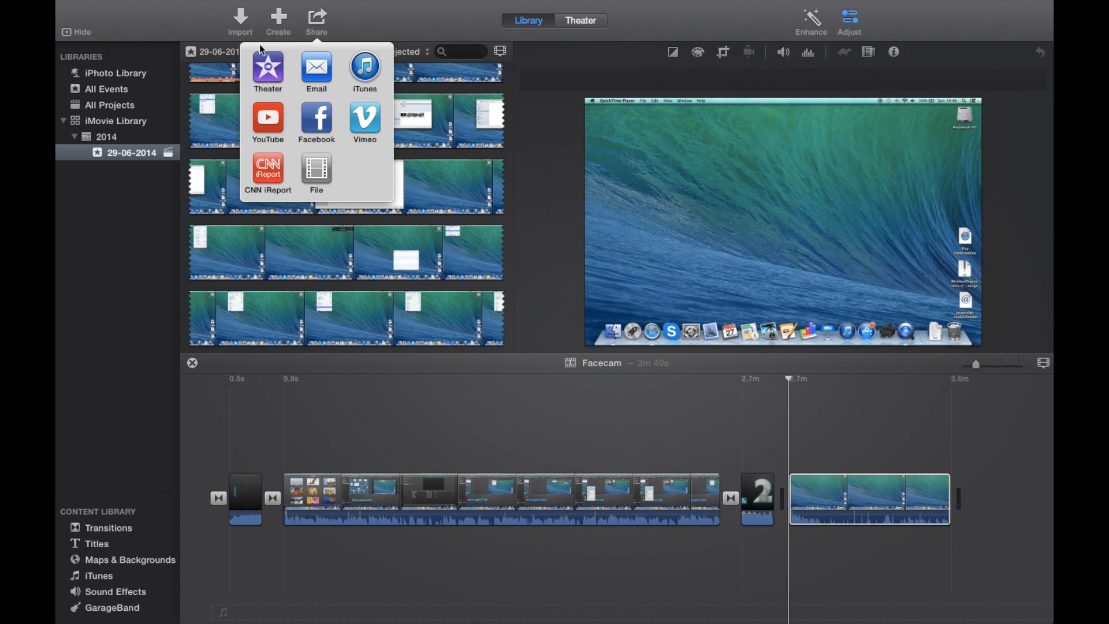
pyautogui.moveTo(309, 67)
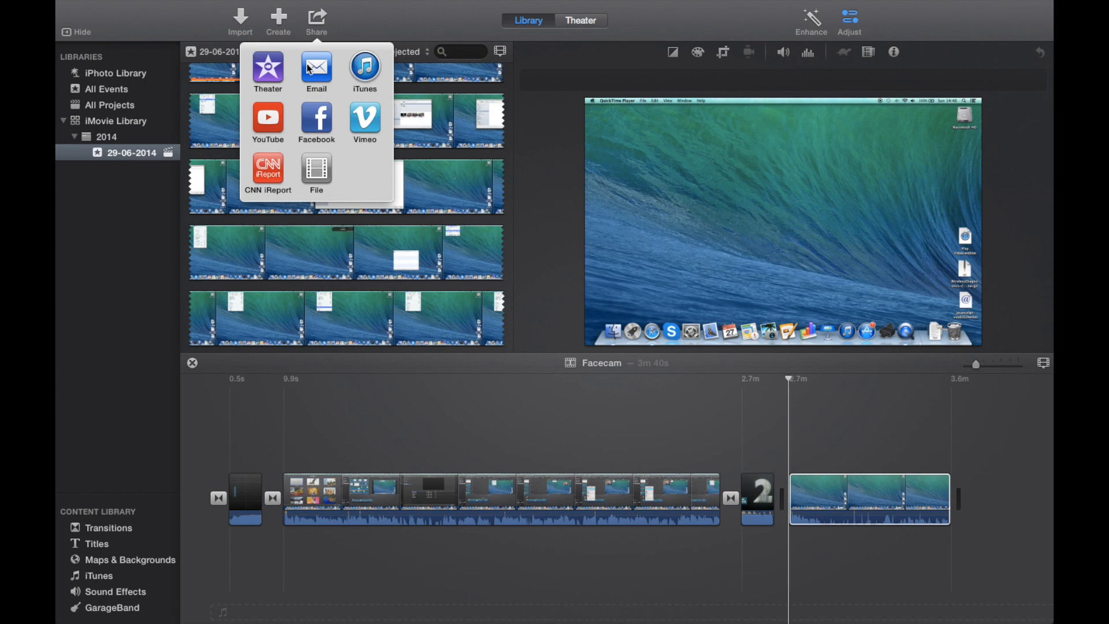
pyautogui.moveTo(268, 122)
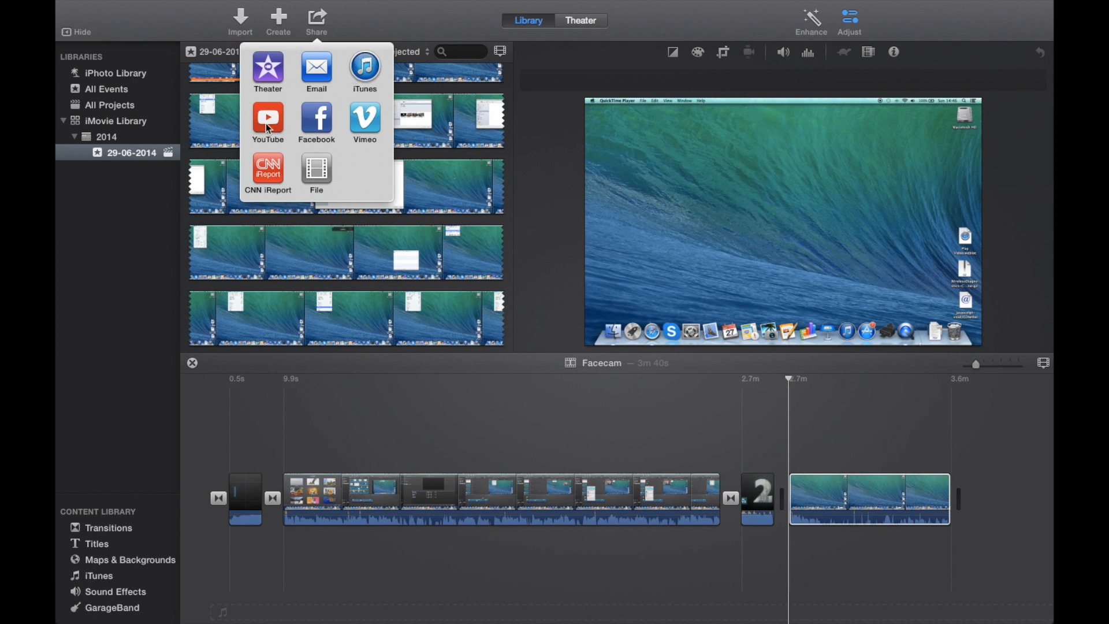
pyautogui.moveTo(259, 113)
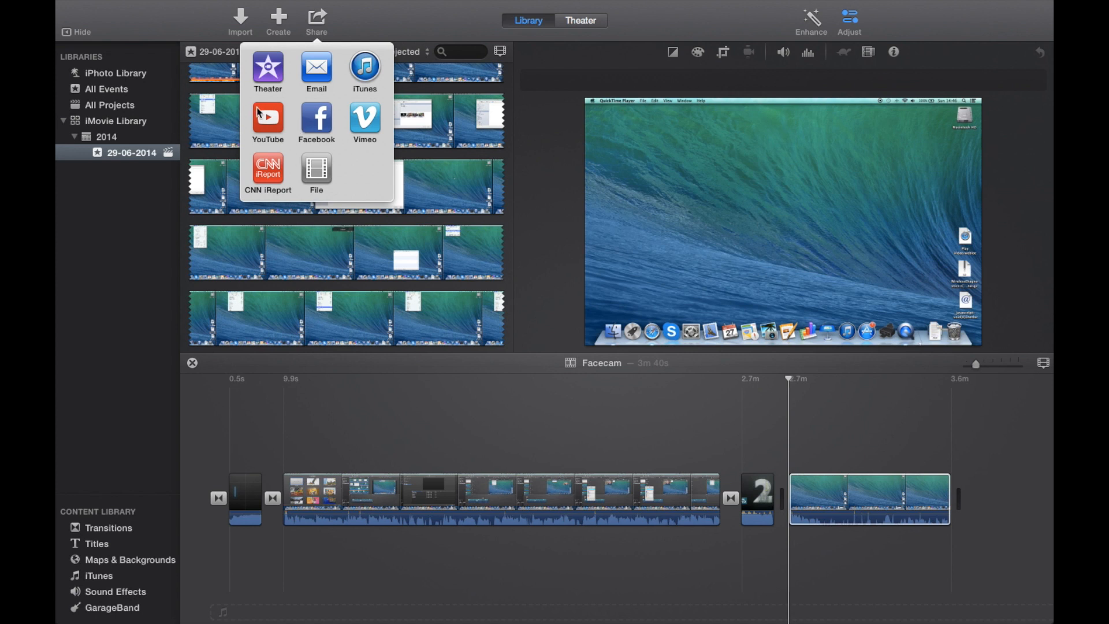
pyautogui.moveTo(329, 182)
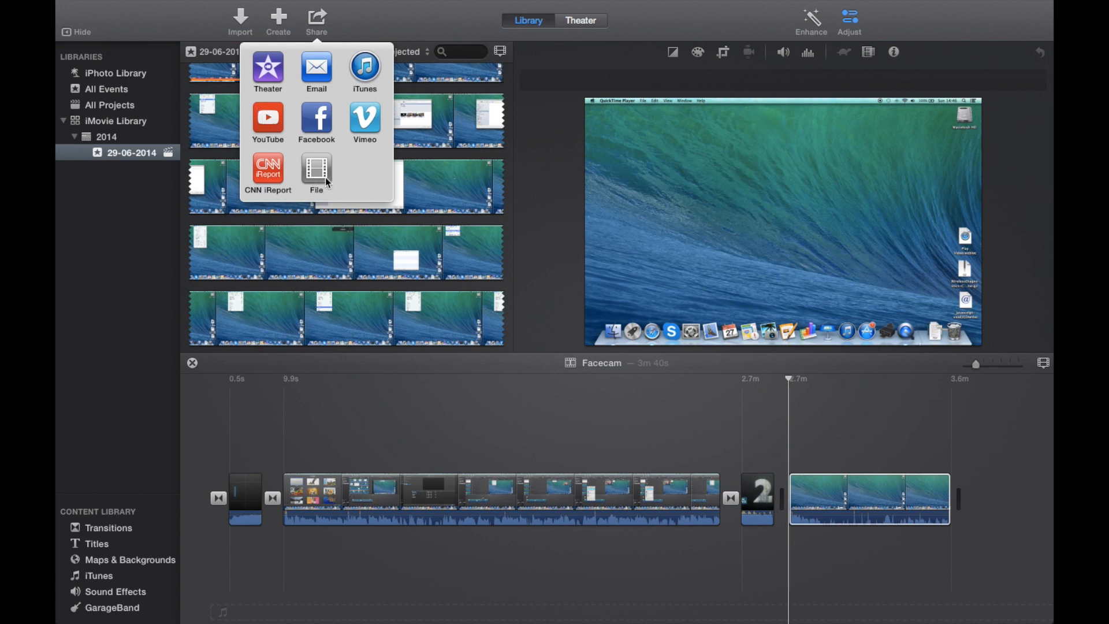
pyautogui.moveTo(250, 114)
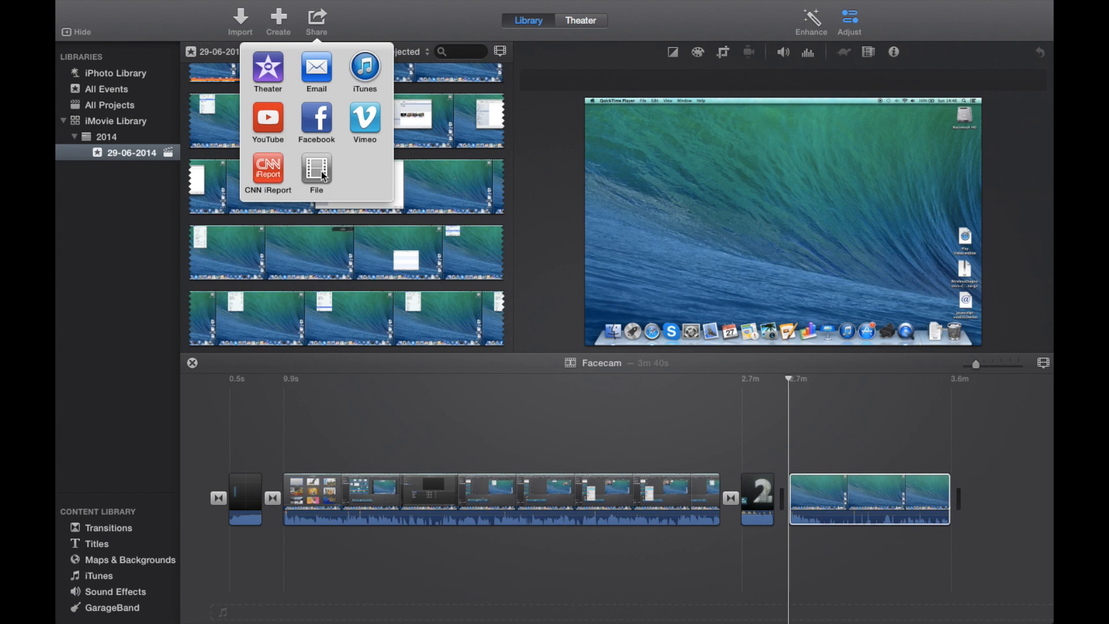
pyautogui.moveTo(246, 98)
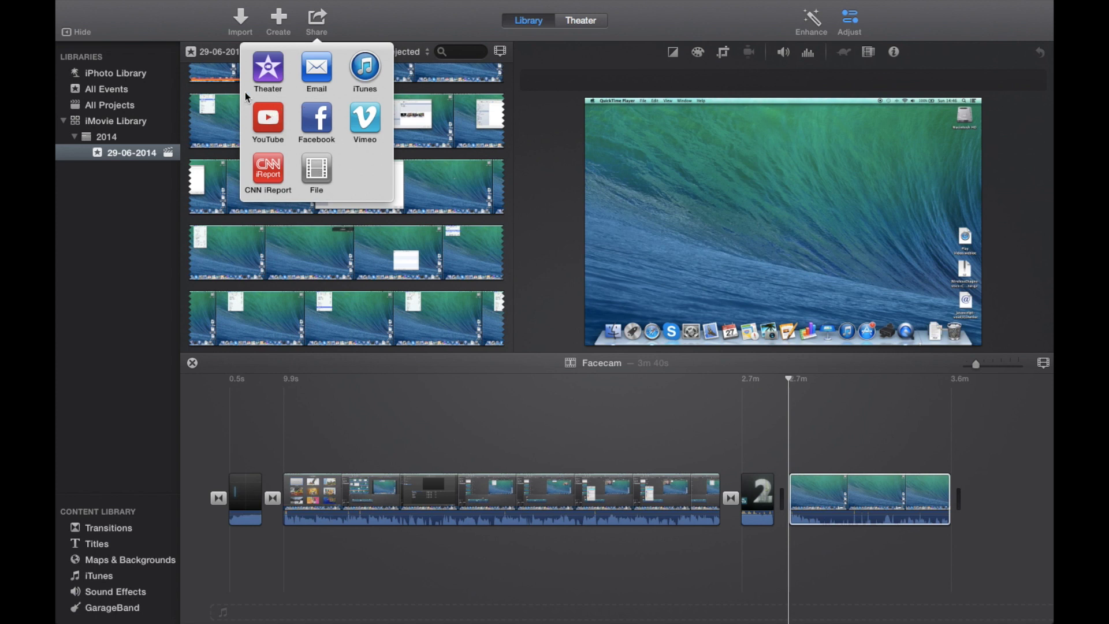
pyautogui.moveTo(217, 125)
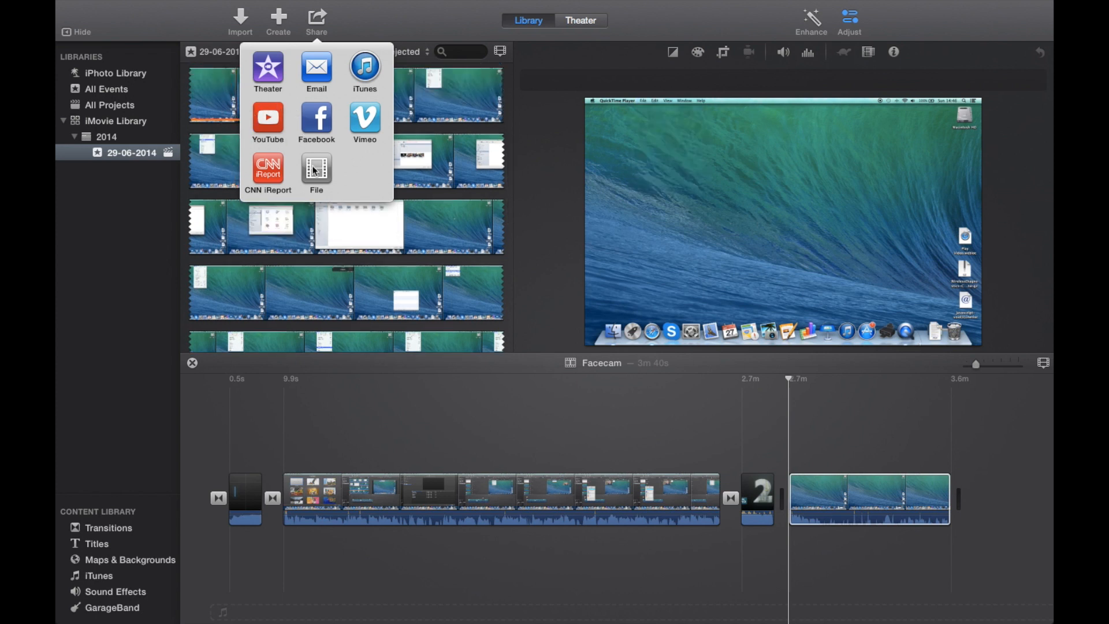
pyautogui.moveTo(295, 163)
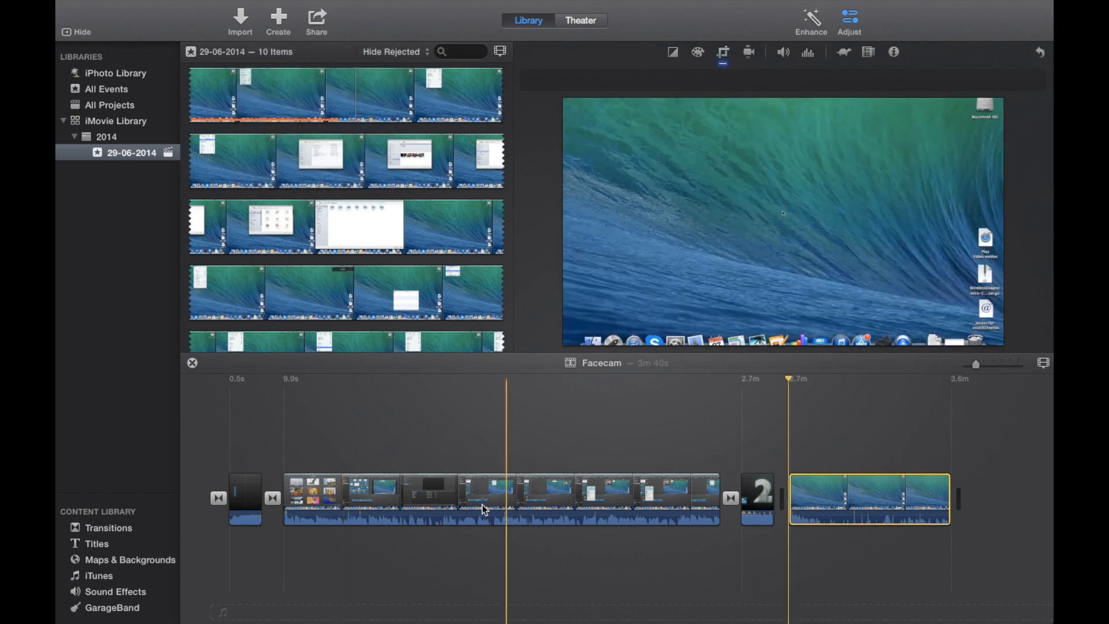
pyautogui.click(316, 17)
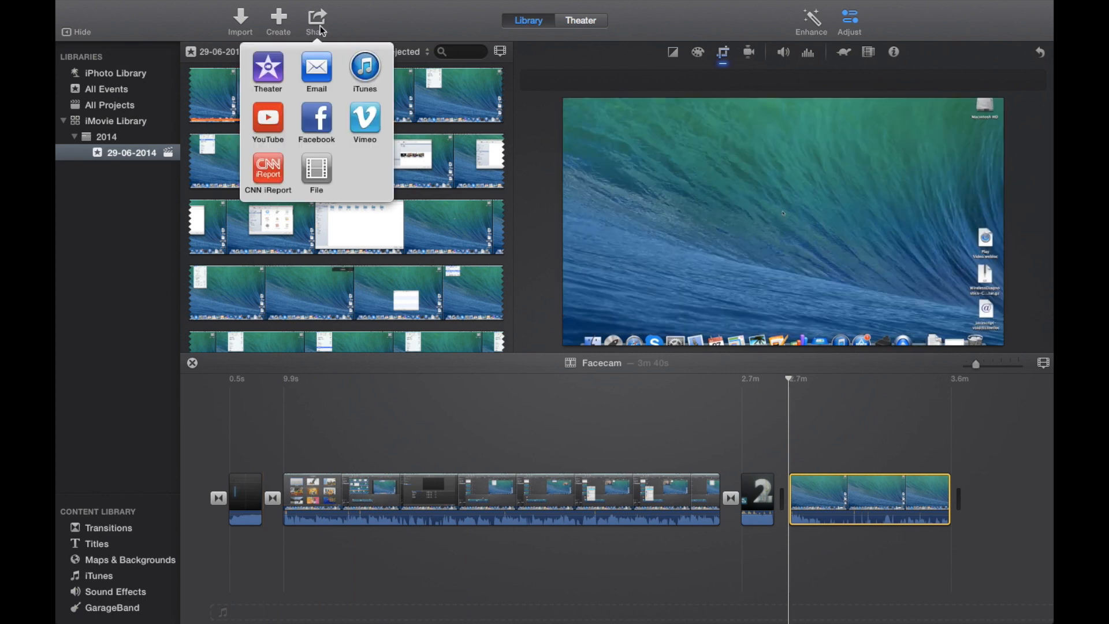
pyautogui.click(316, 167)
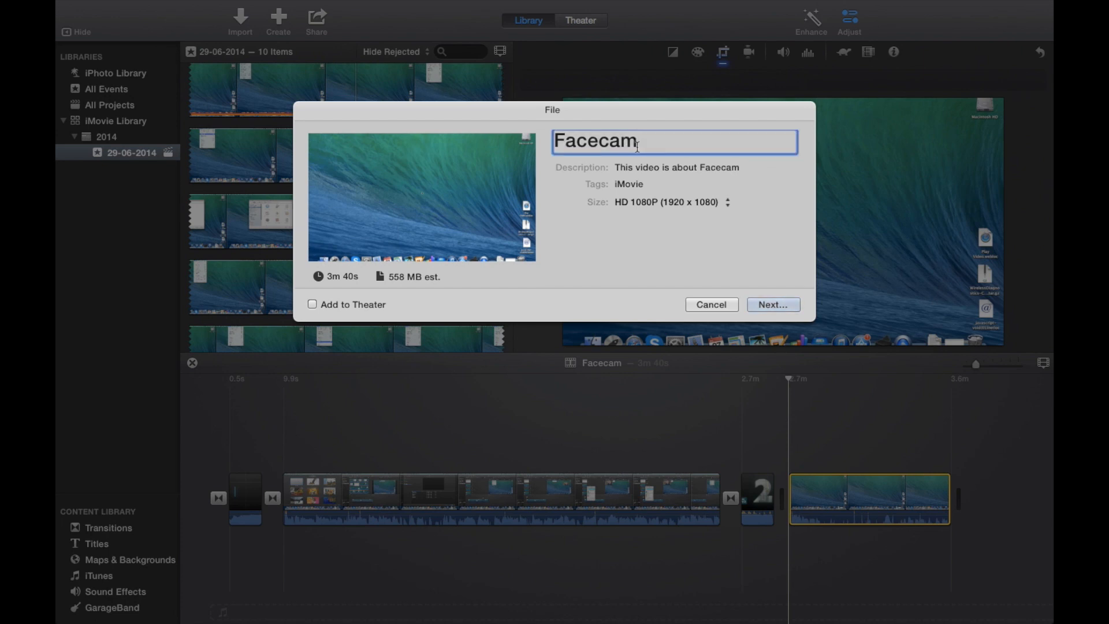
# Step: Confirm the title 'Facecam' and edit the video description
pyautogui.tripleClick(596, 142)
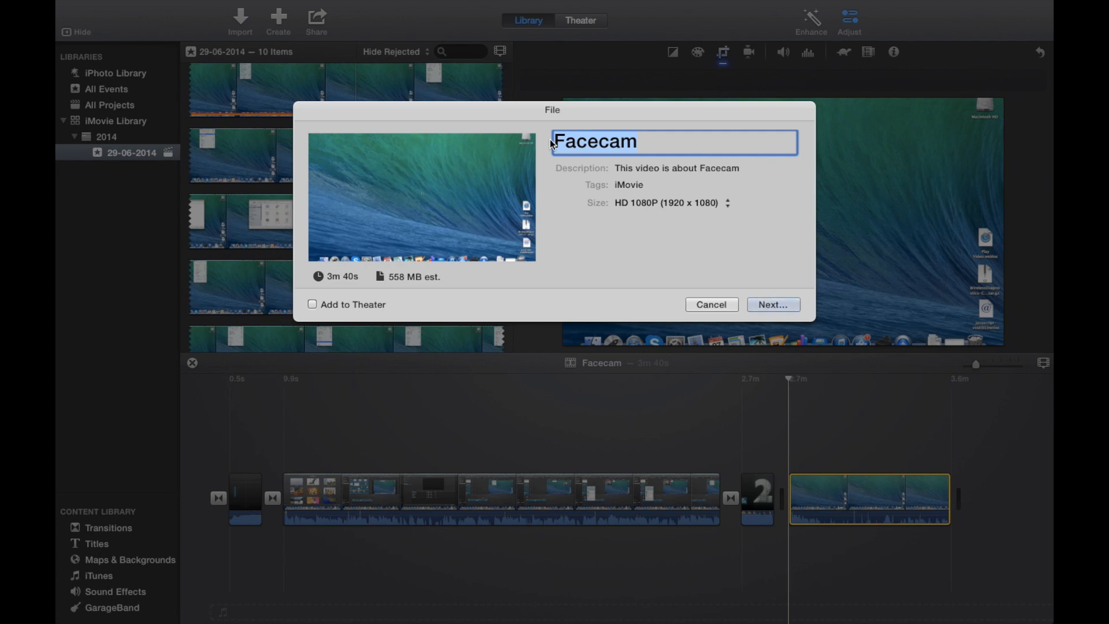
pyautogui.click(714, 144)
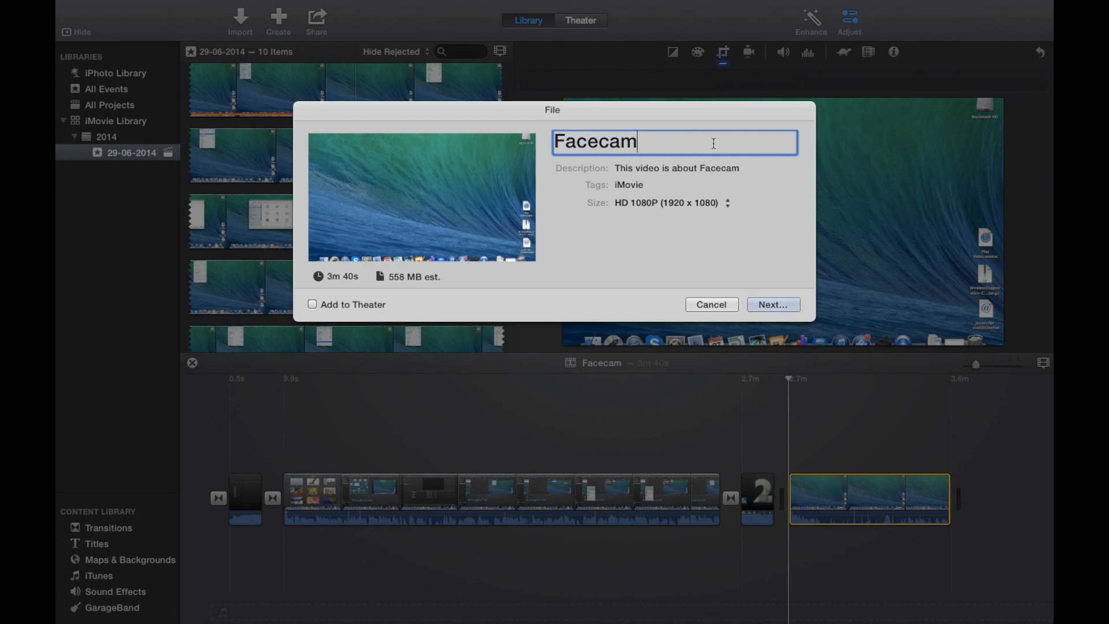
pyautogui.click(645, 170)
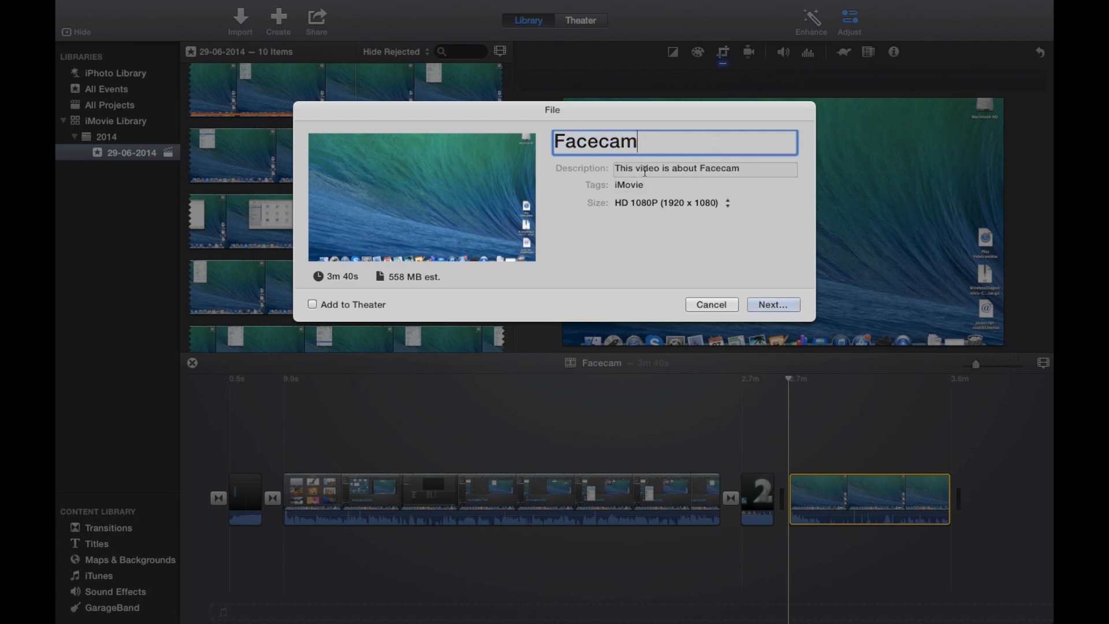
pyautogui.click(704, 169)
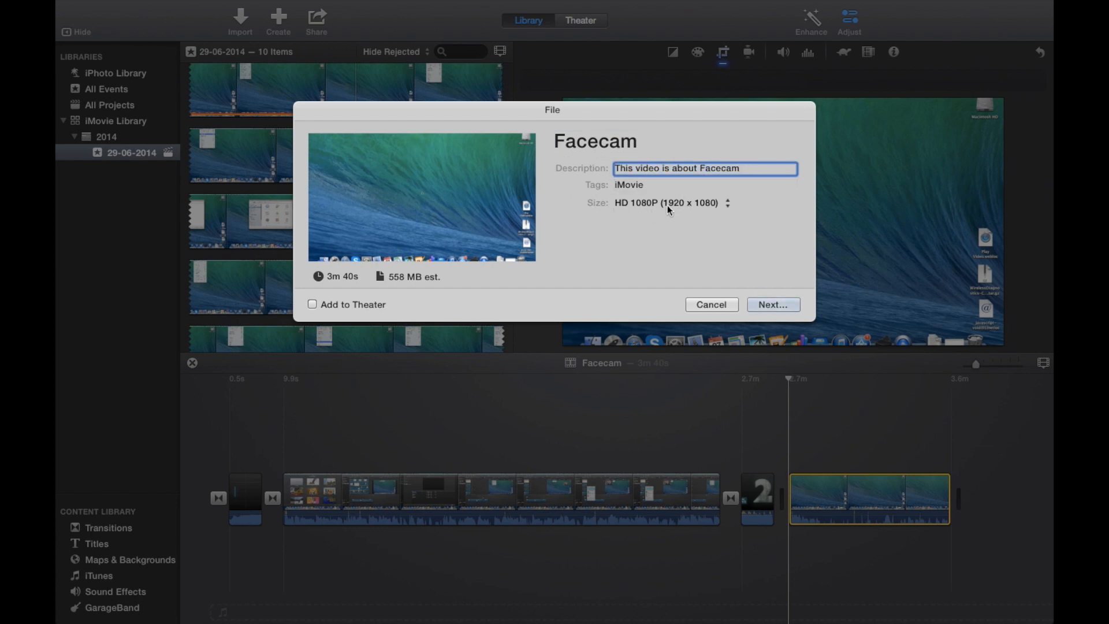
# Step: Set the export size to HD 1080P (1920 x 1080)
pyautogui.click(728, 204)
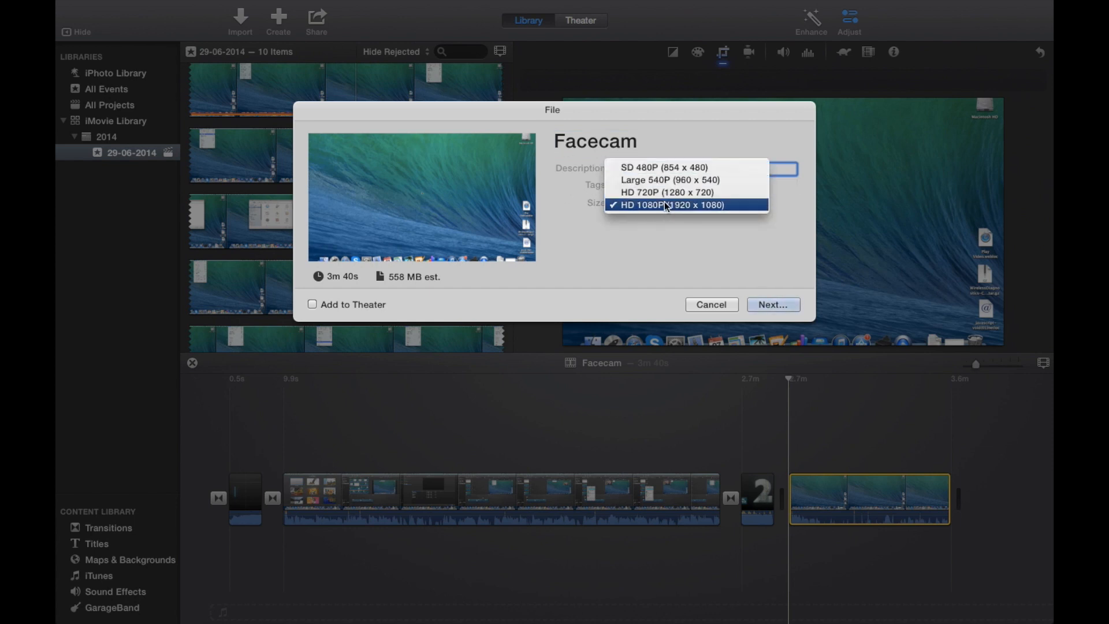
pyautogui.click(666, 205)
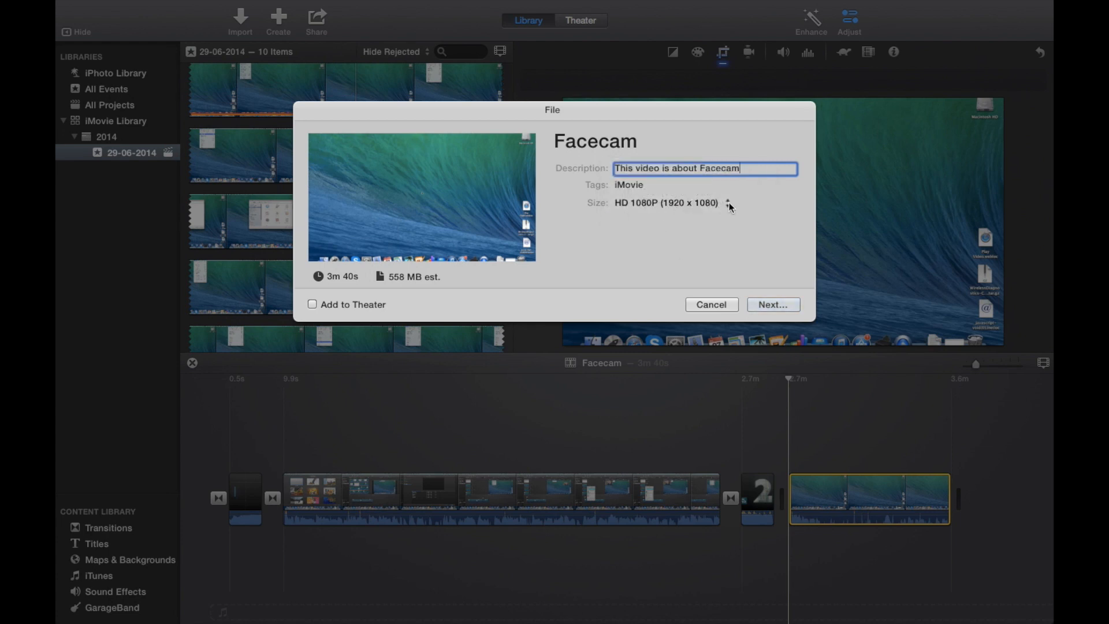
pyautogui.click(730, 205)
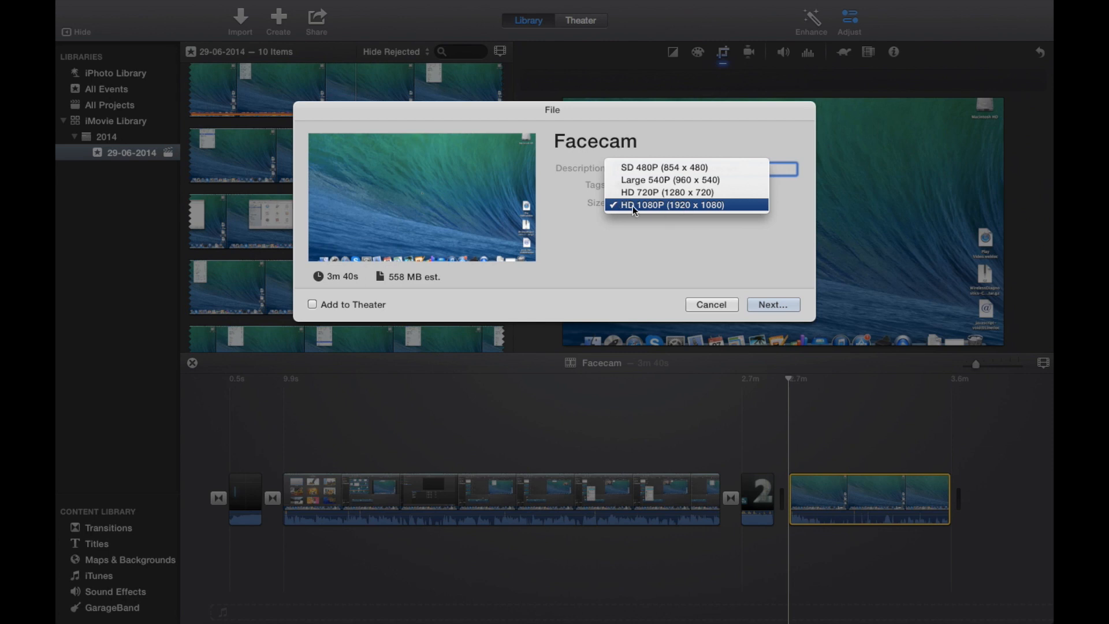
pyautogui.click(669, 205)
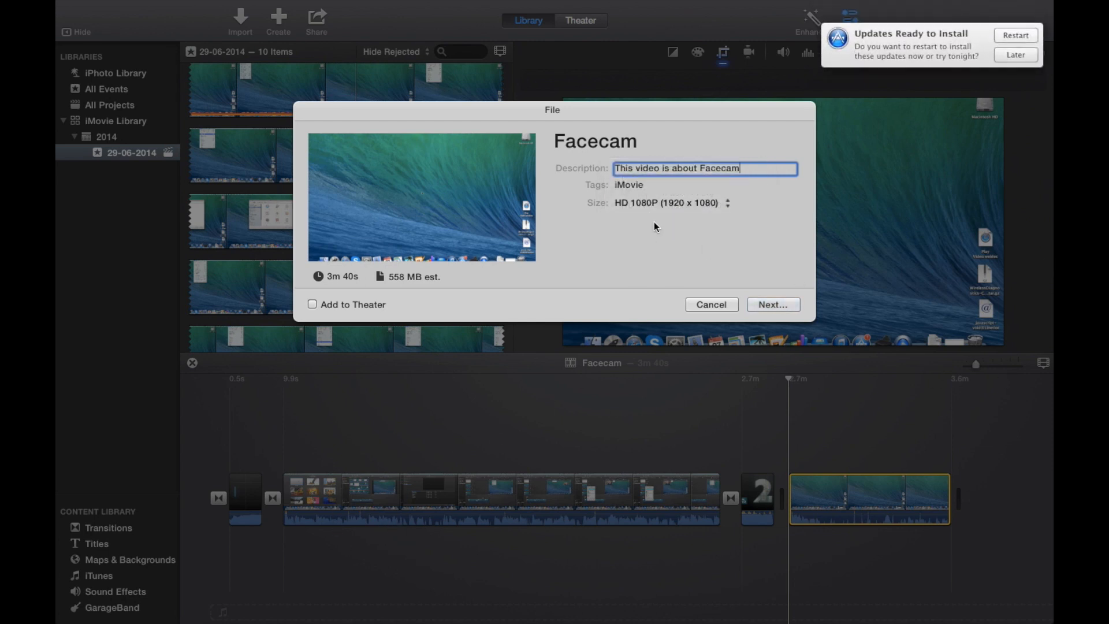
pyautogui.click(728, 203)
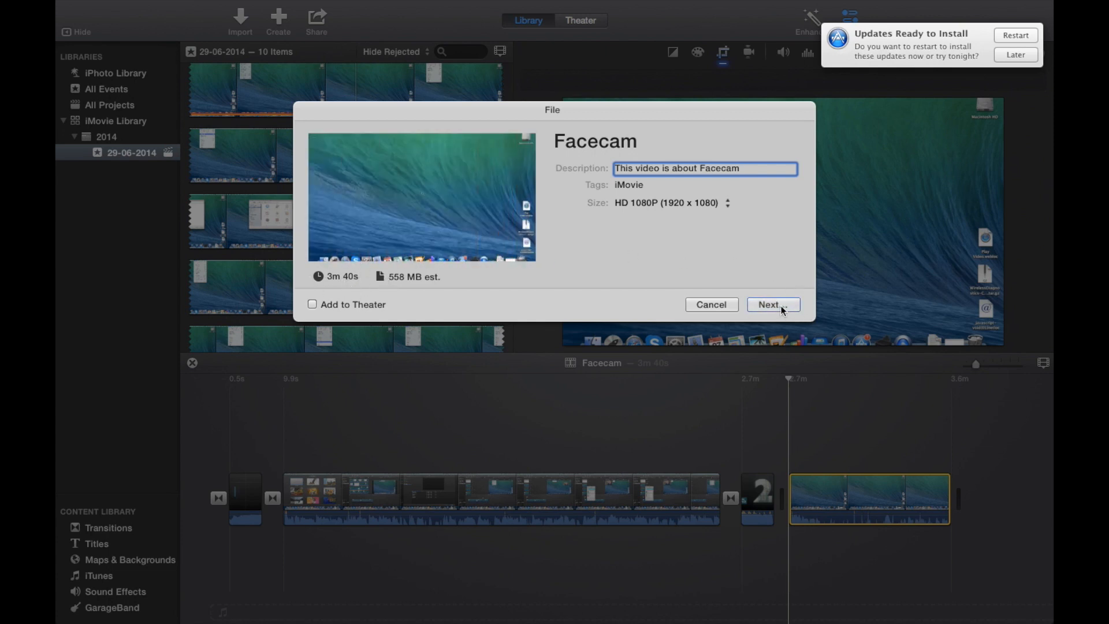
# Step: Name the export 'Example' and save it to the Movies folder
pyautogui.click(773, 305)
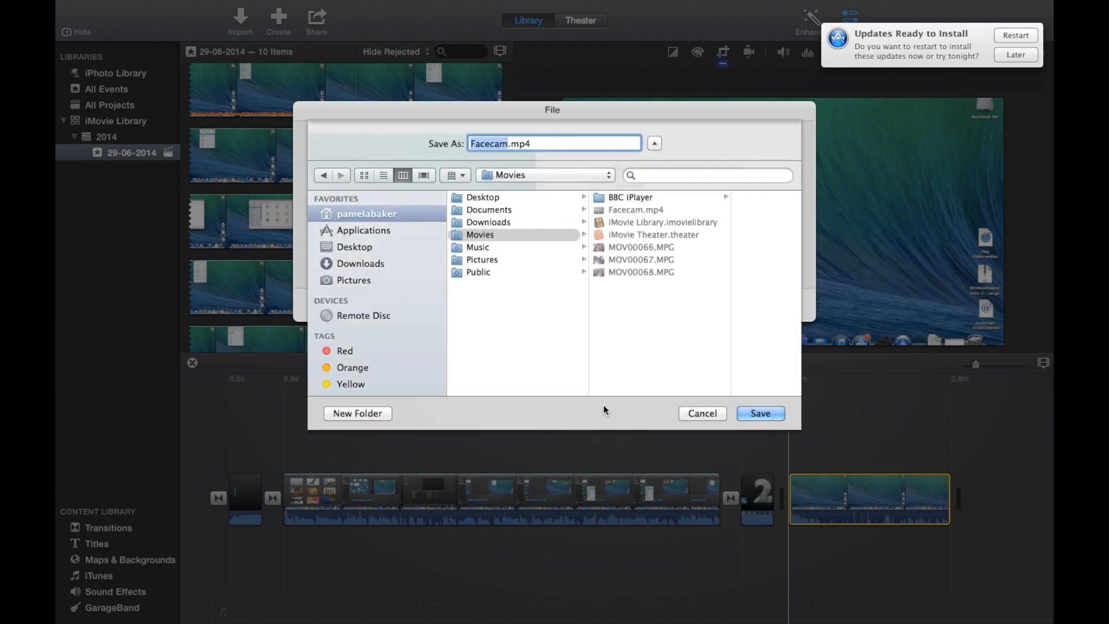
pyautogui.click(760, 414)
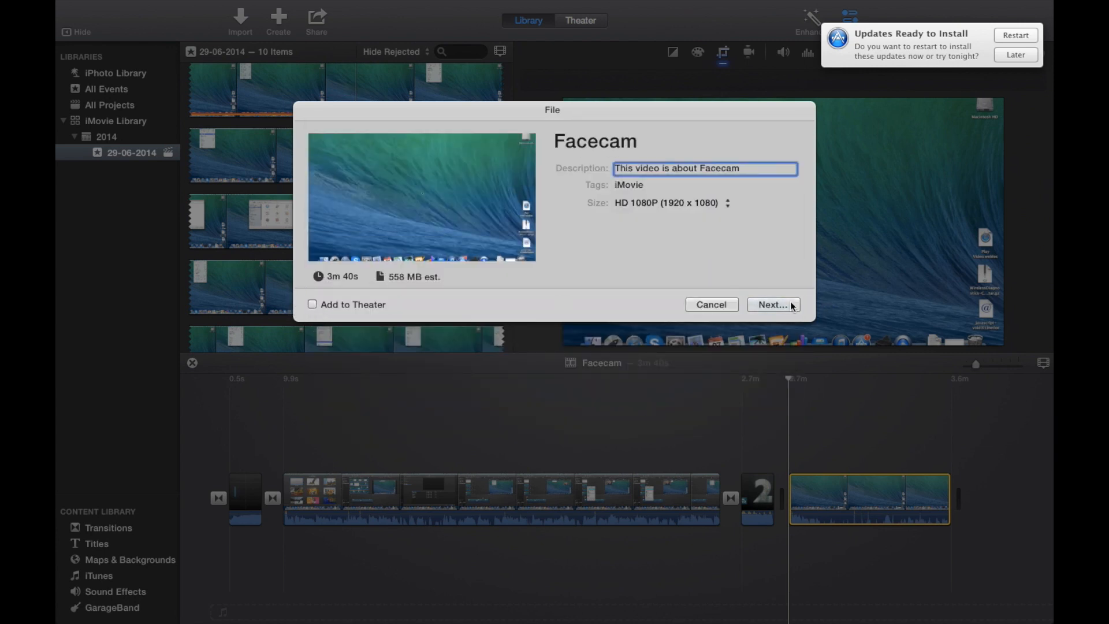
pyautogui.click(773, 304)
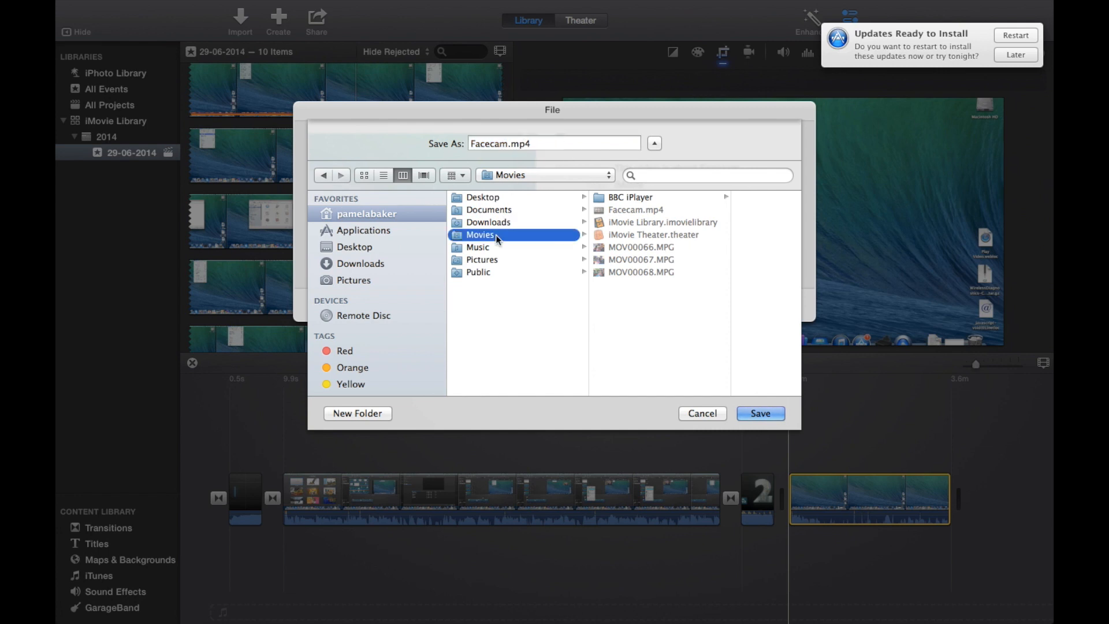
pyautogui.click(554, 143)
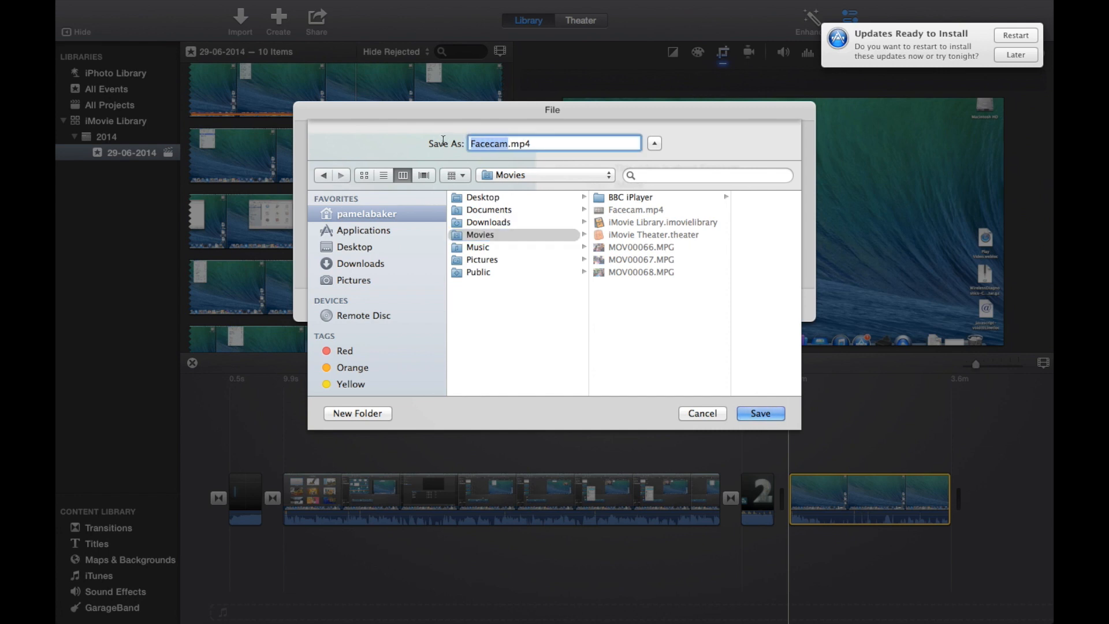
pyautogui.write('Example')
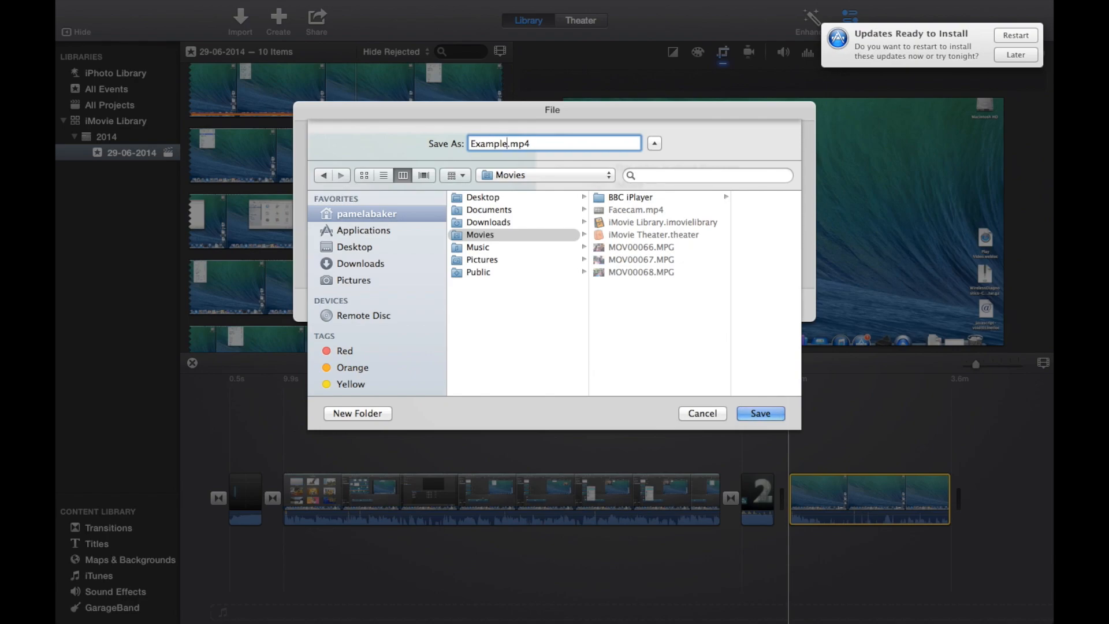
pyautogui.click(761, 413)
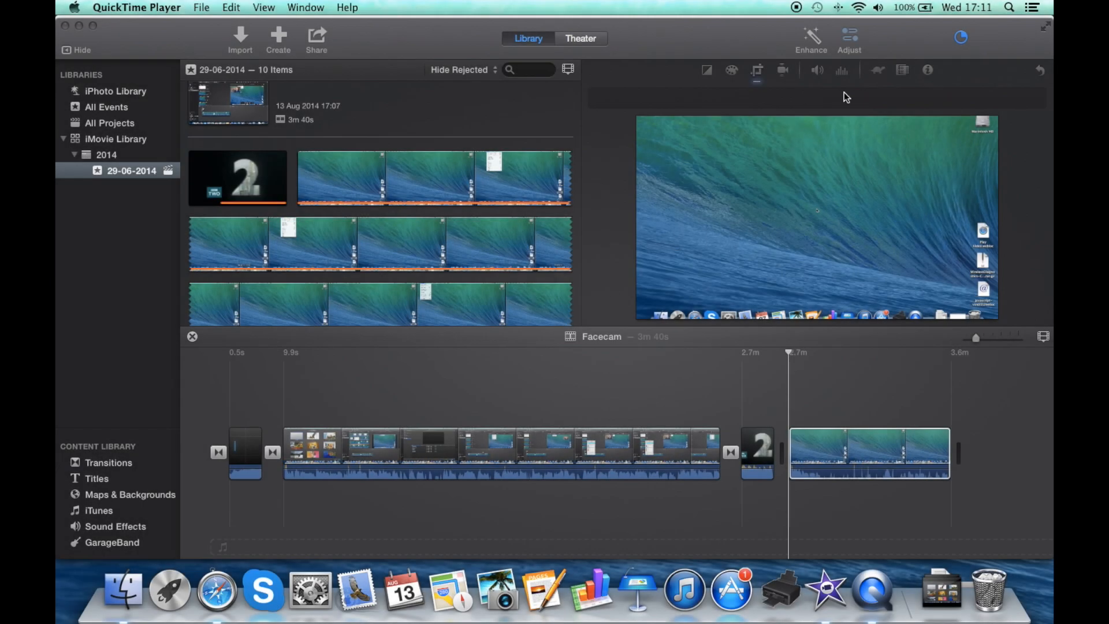
# Step: Show the activity readout with Example.mp4's transcoding progress, about five minutes remaining
pyautogui.click(958, 36)
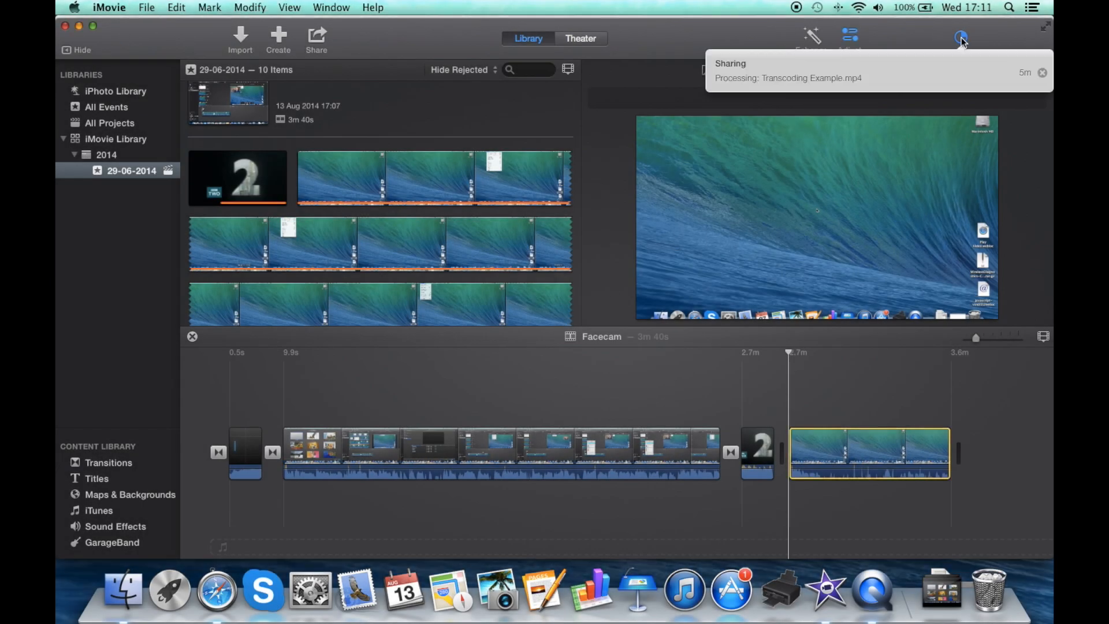
pyautogui.moveTo(877, 32)
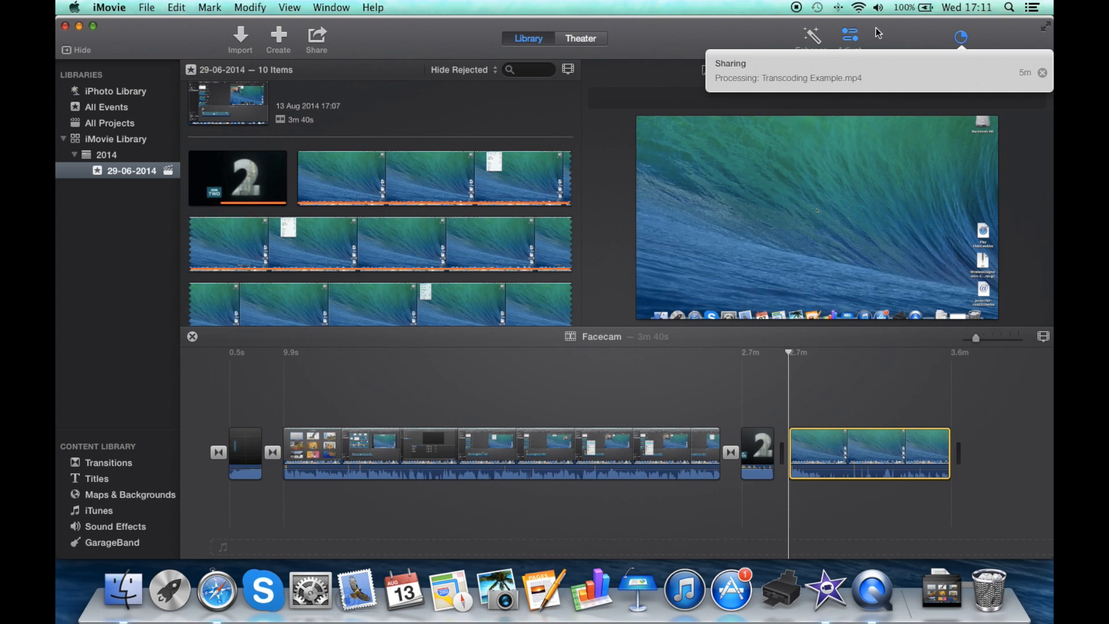
pyautogui.click(958, 38)
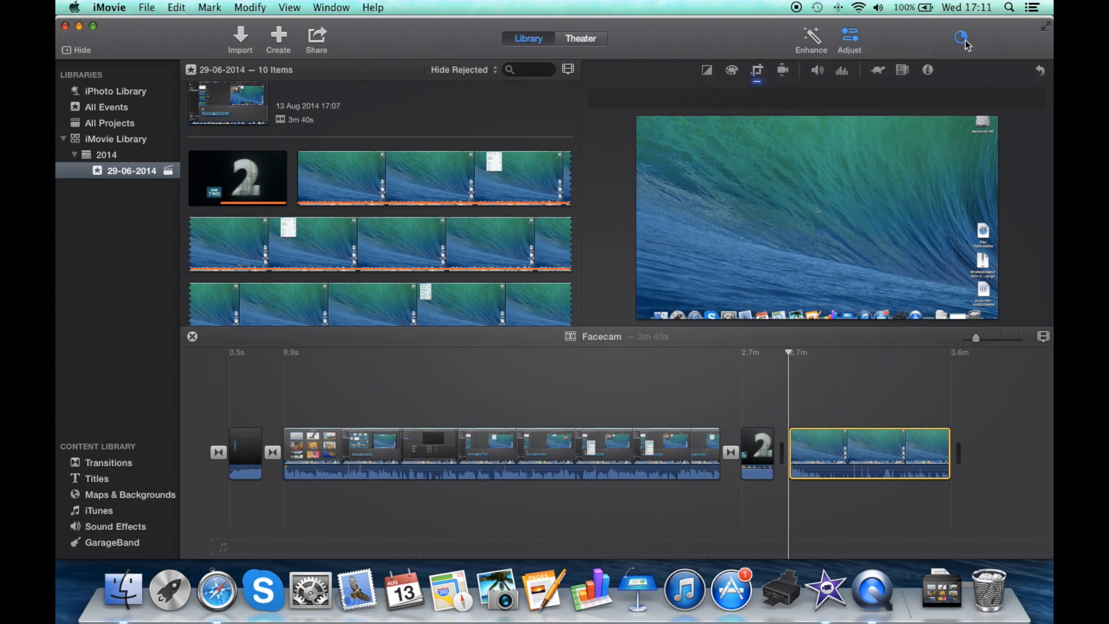
pyautogui.moveTo(959, 37)
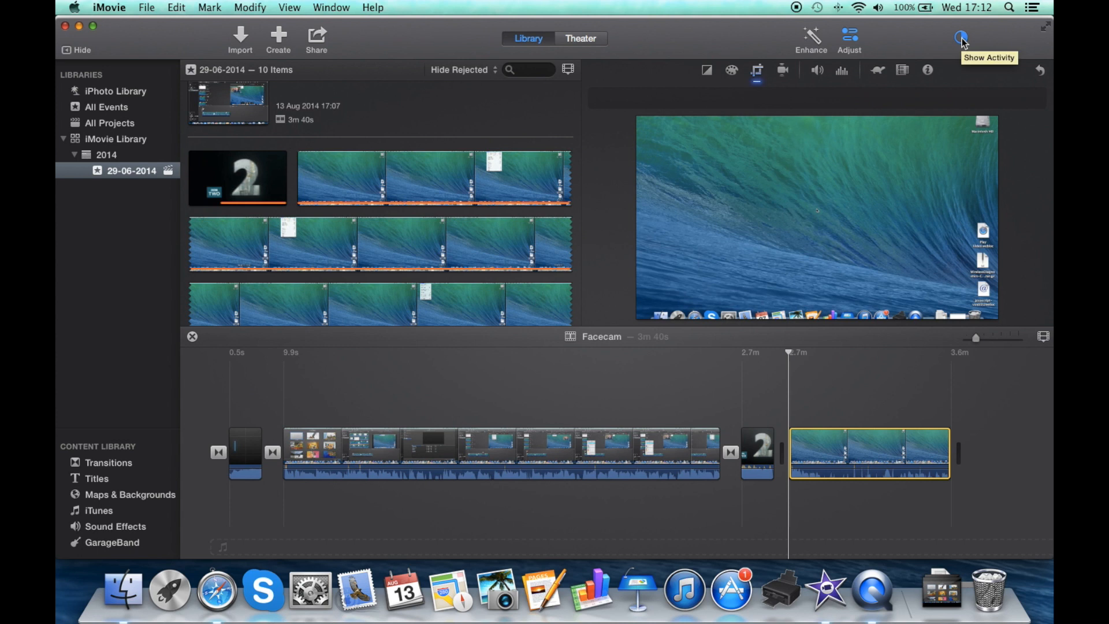
pyautogui.click(957, 36)
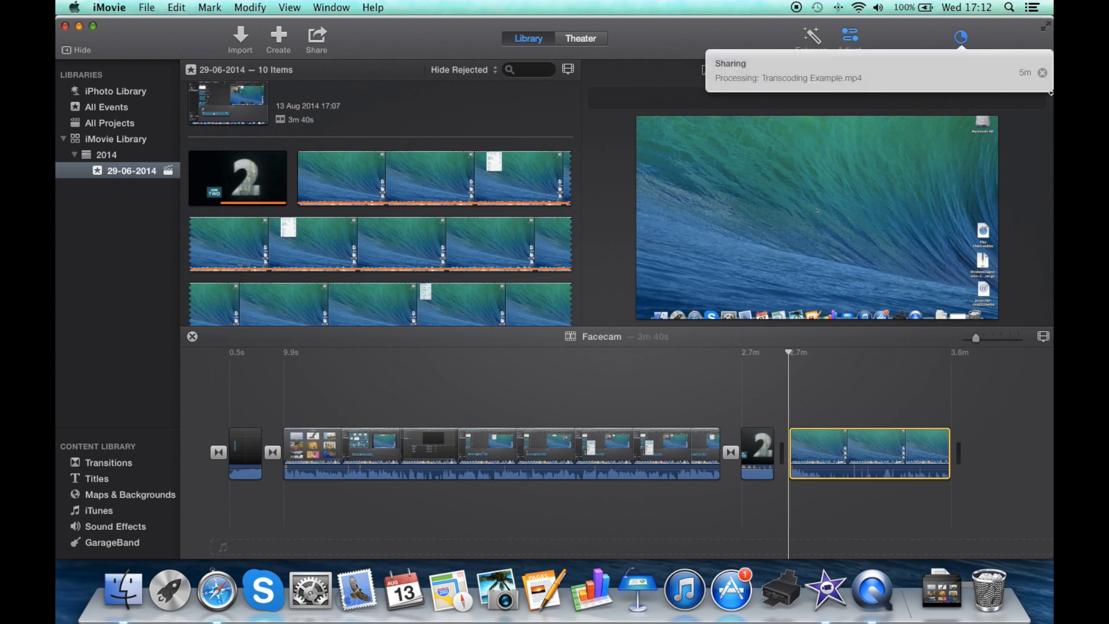
pyautogui.moveTo(889, 47)
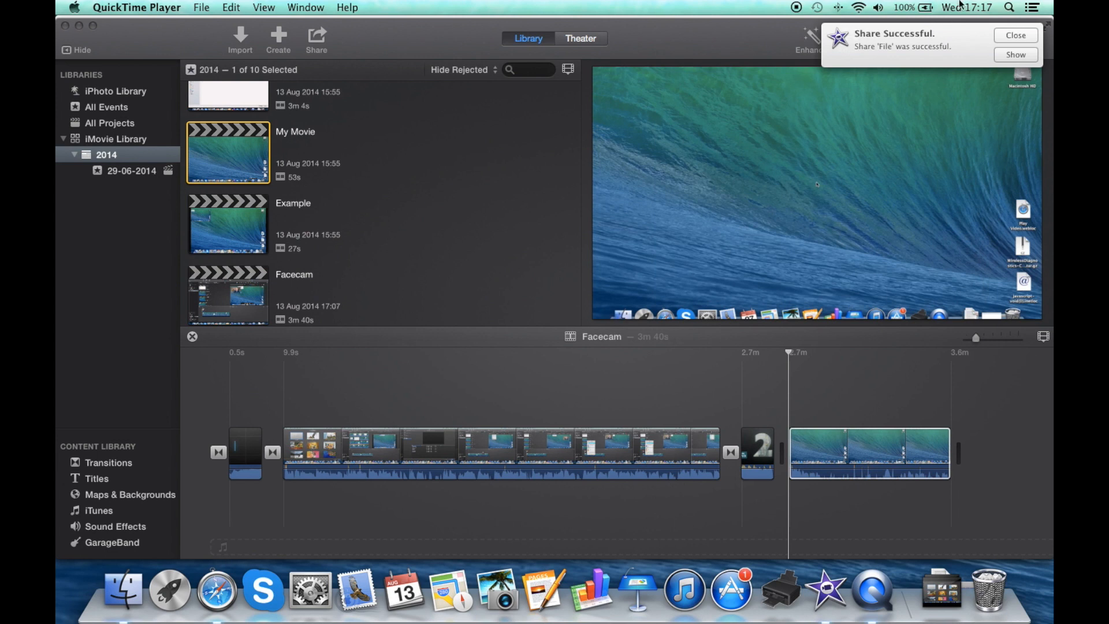
pyautogui.moveTo(1050, 33)
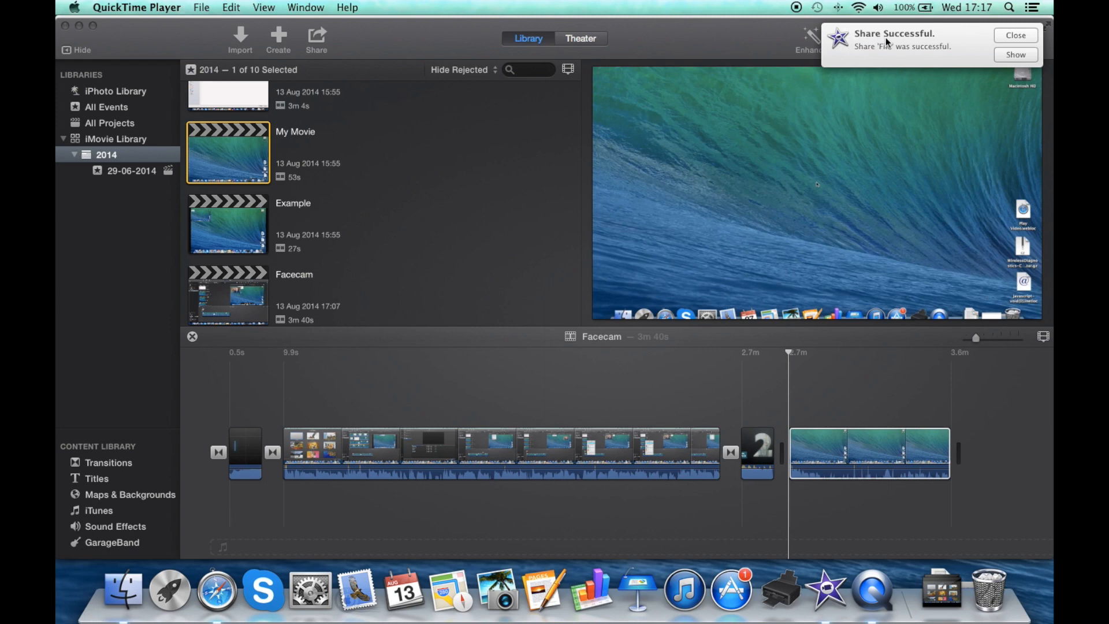
pyautogui.moveTo(947, 51)
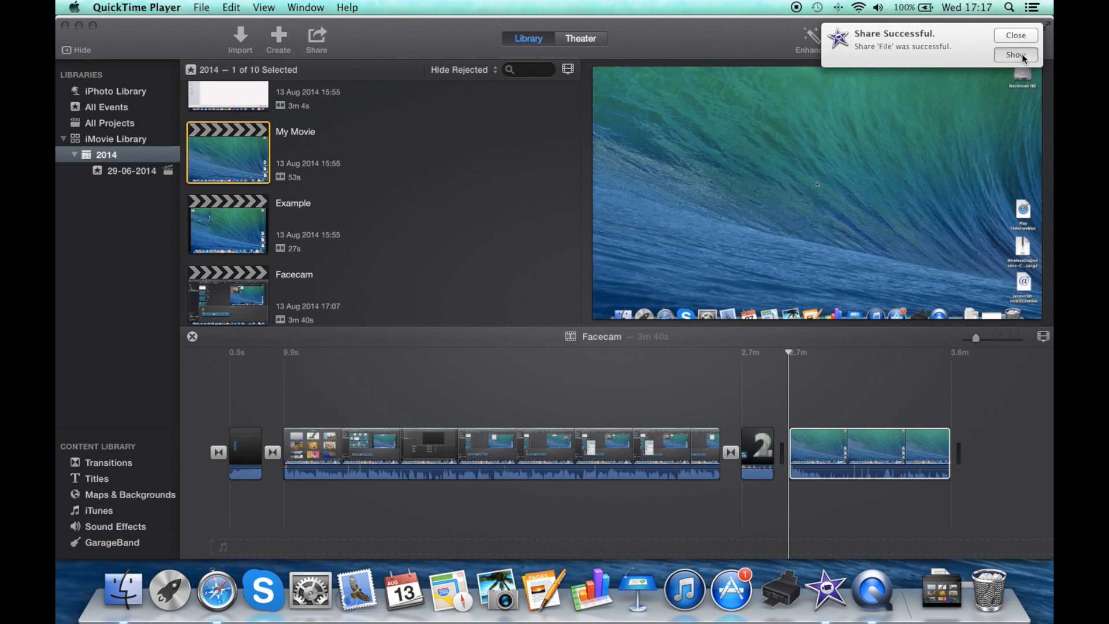
# Step: Reveal Example.mp4 in the Movies folder from the notification and open it
pyautogui.click(1015, 54)
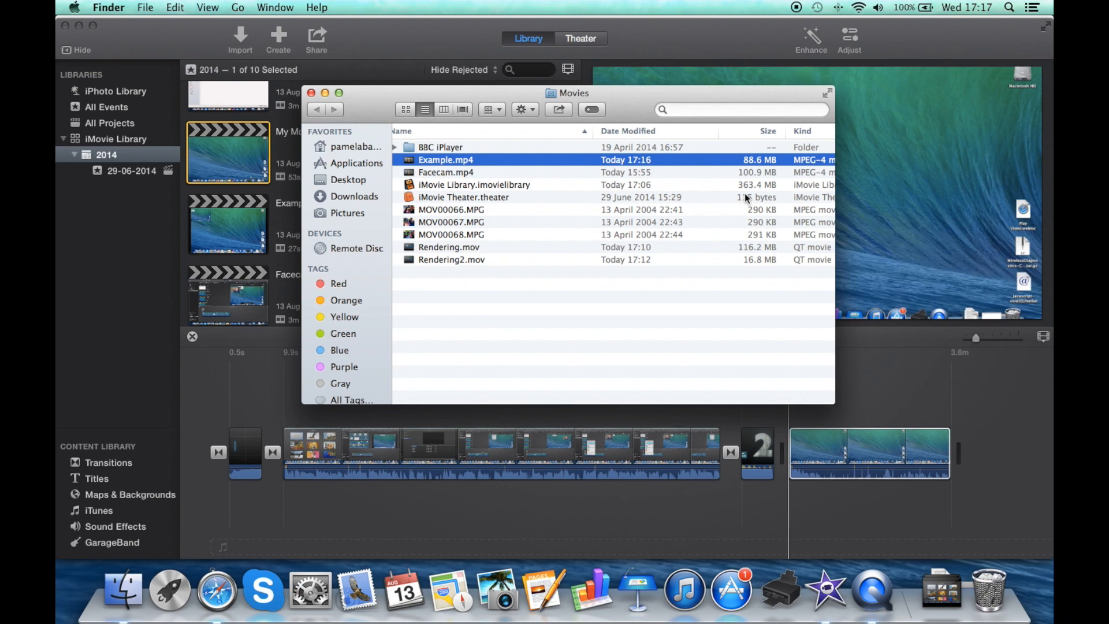
pyautogui.moveTo(575, 165)
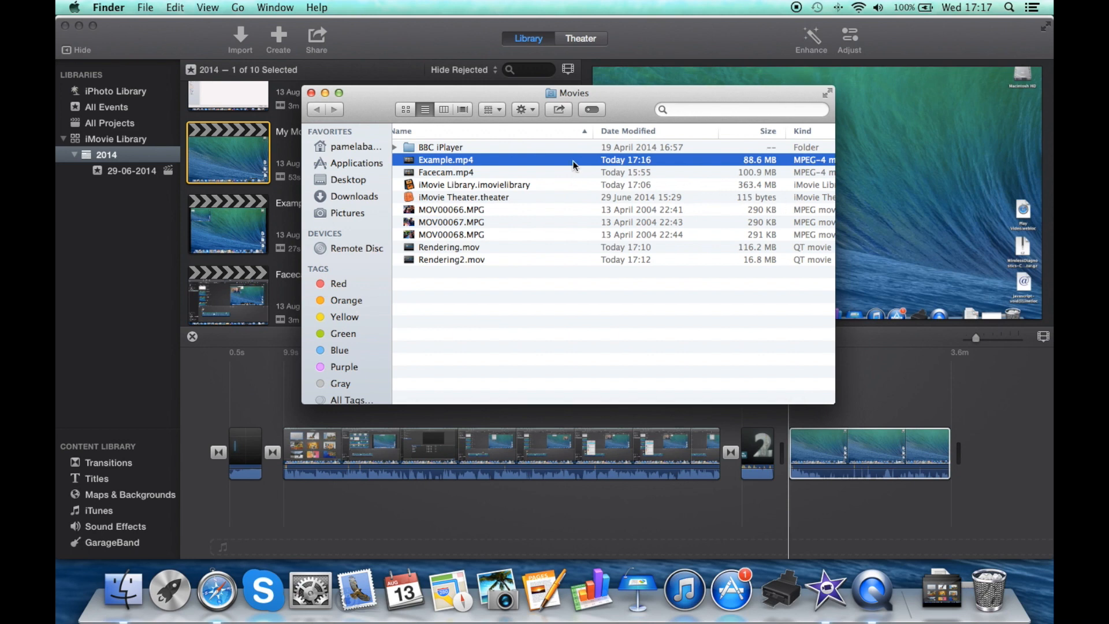
pyautogui.doubleClick(447, 172)
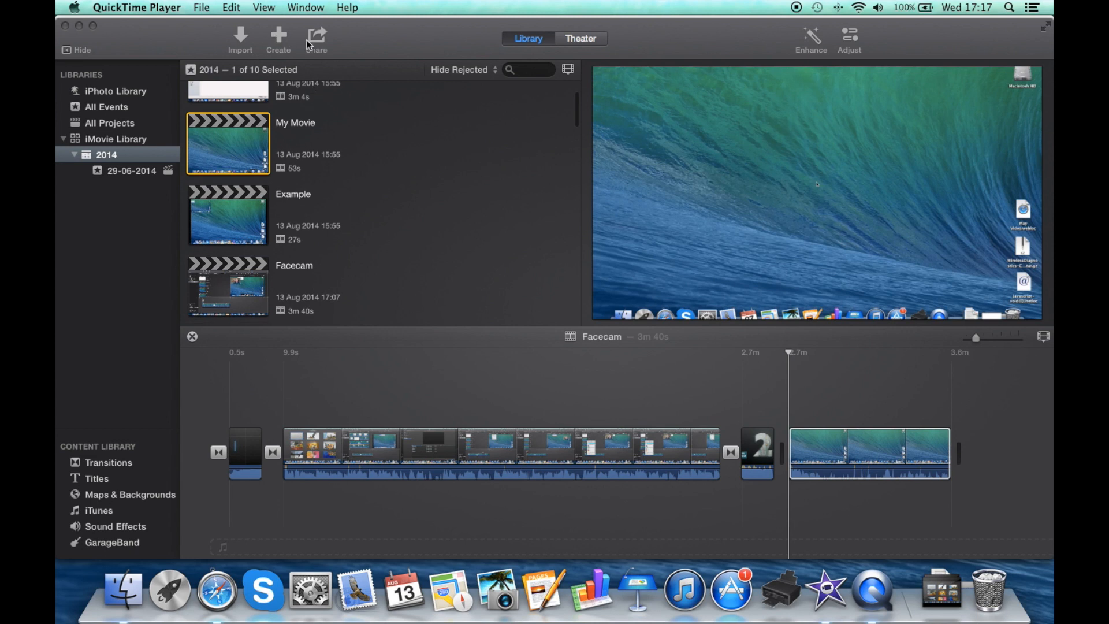
# Step: Dismiss the sharing options and jump to the Facecam timeline's beginning
pyautogui.click(316, 33)
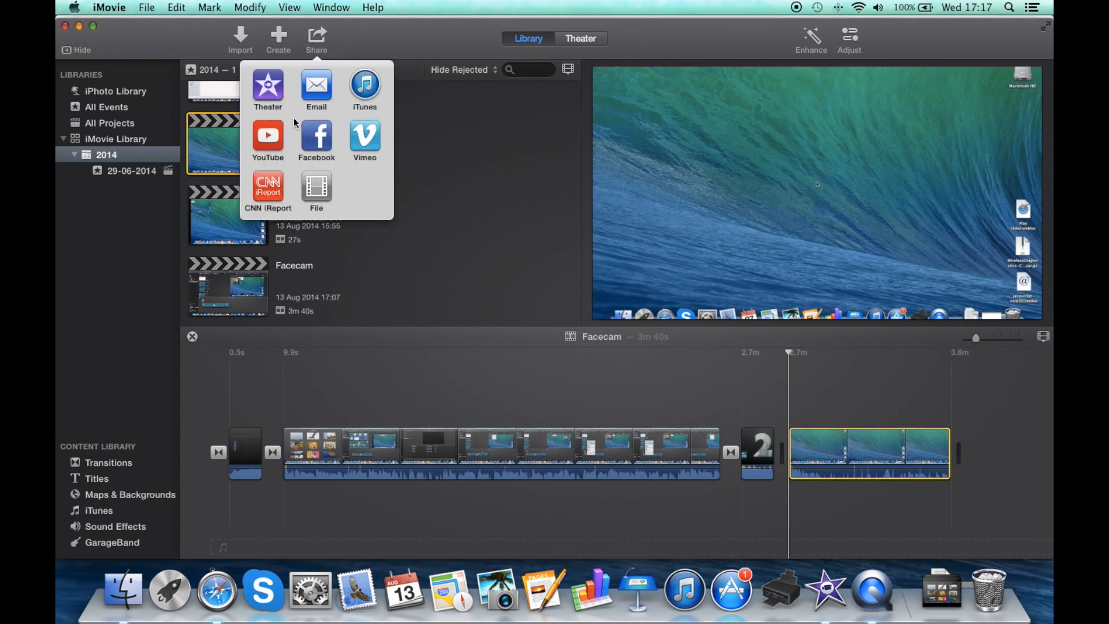
pyautogui.moveTo(267, 112)
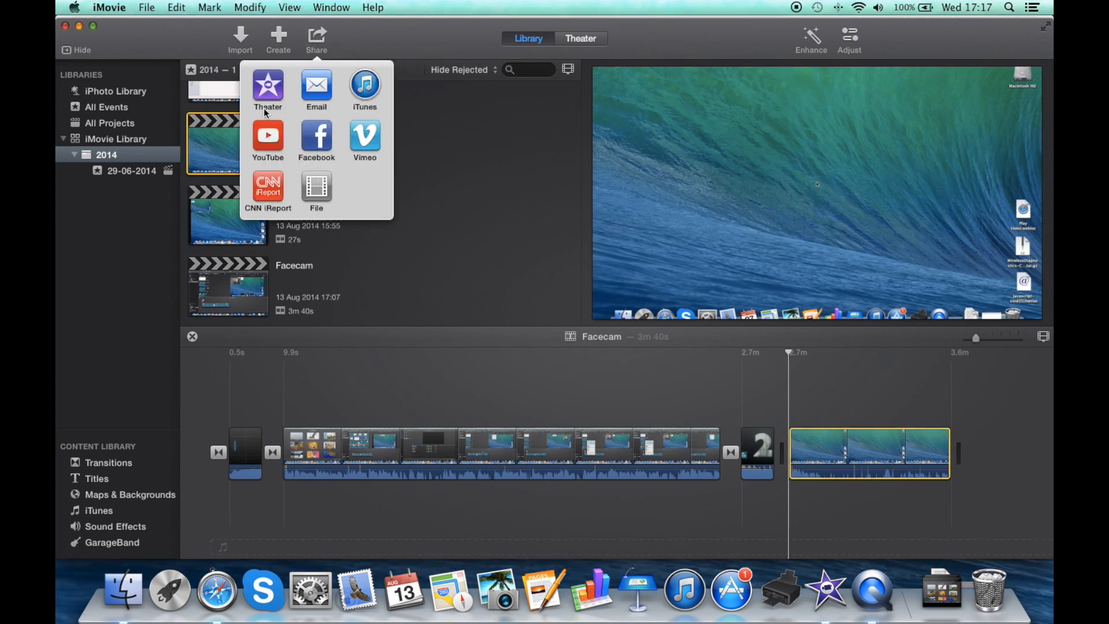
pyautogui.click(415, 50)
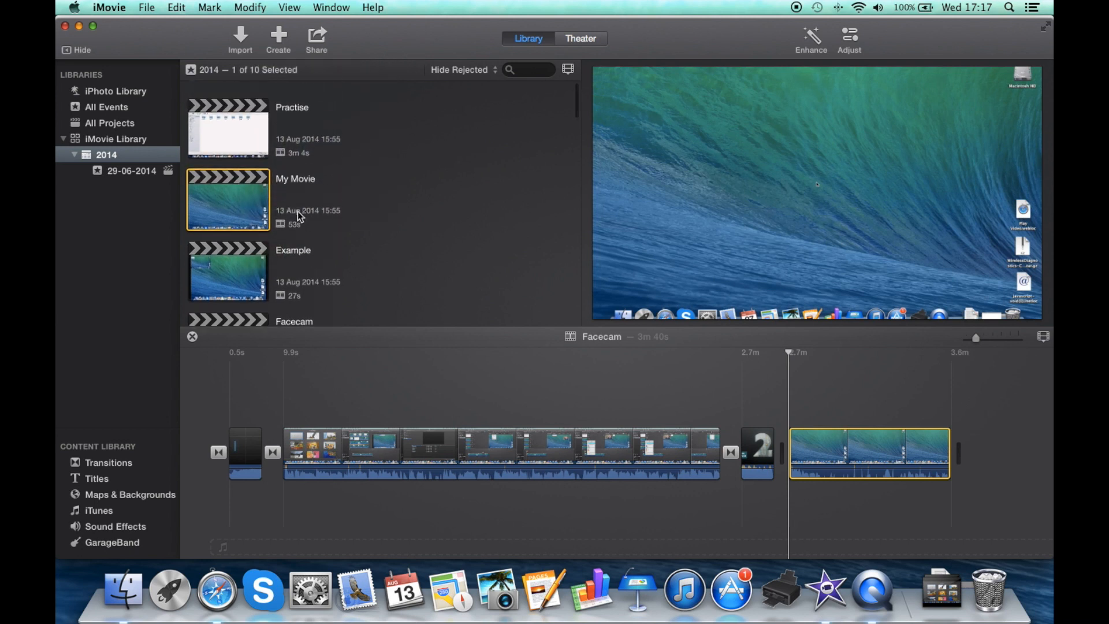
pyautogui.moveTo(562, 162)
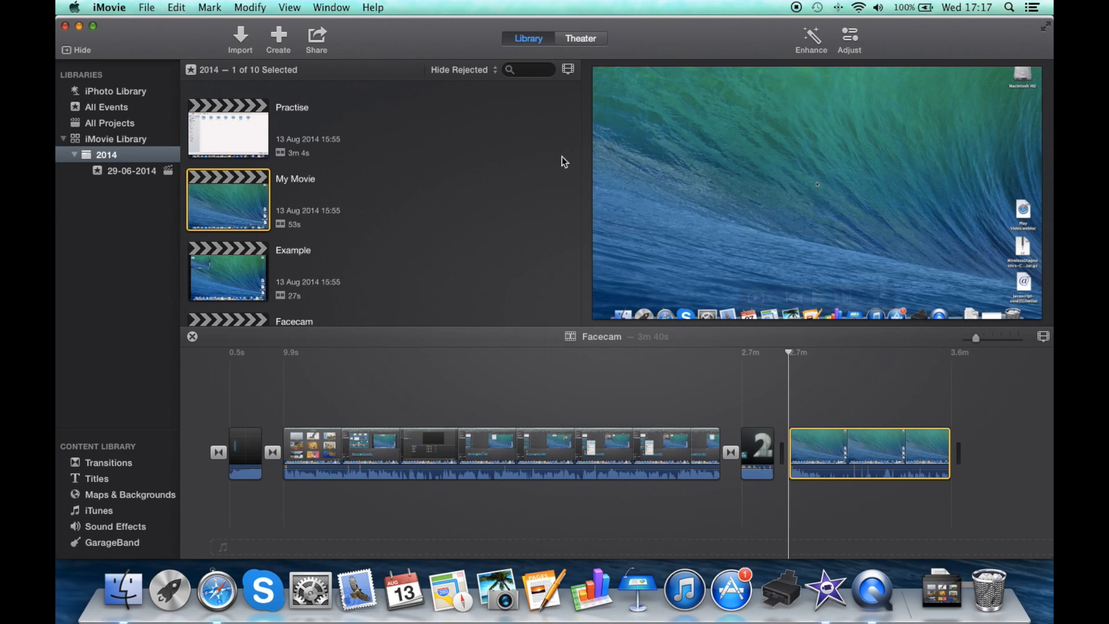
pyautogui.click(234, 431)
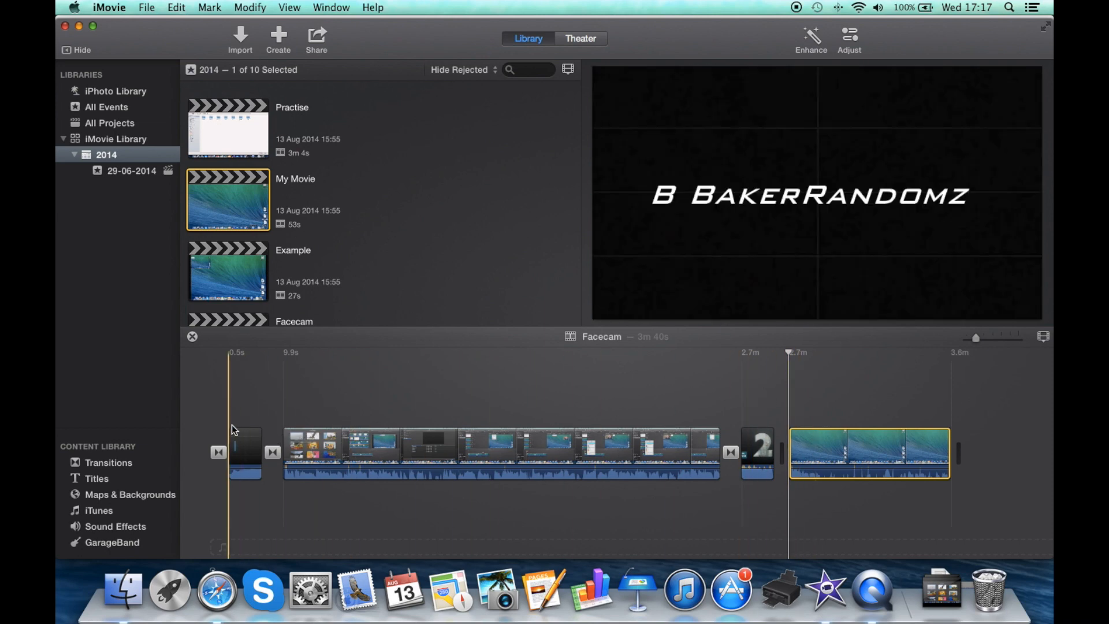